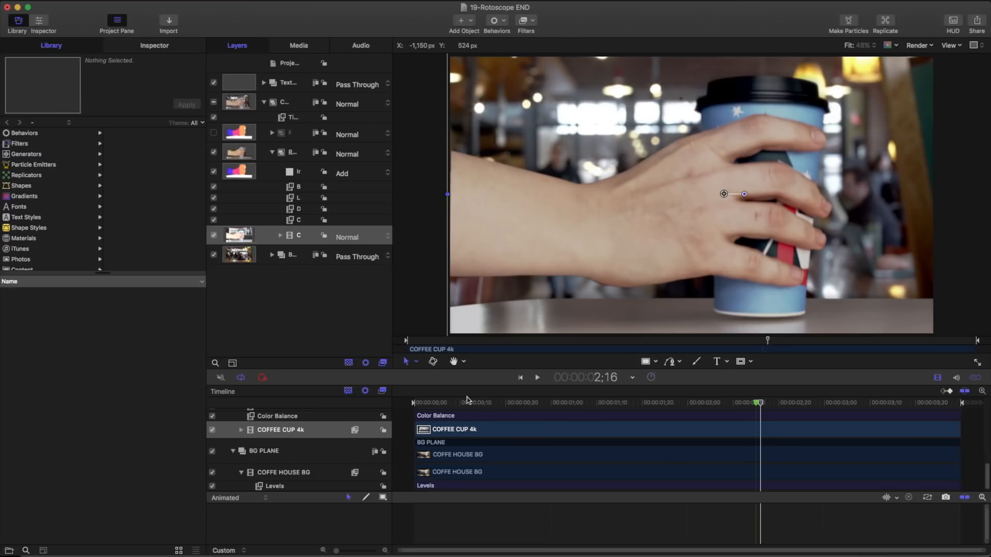
Play and scrub the finished coffee-house composite to review the result.
left_click(537, 378)
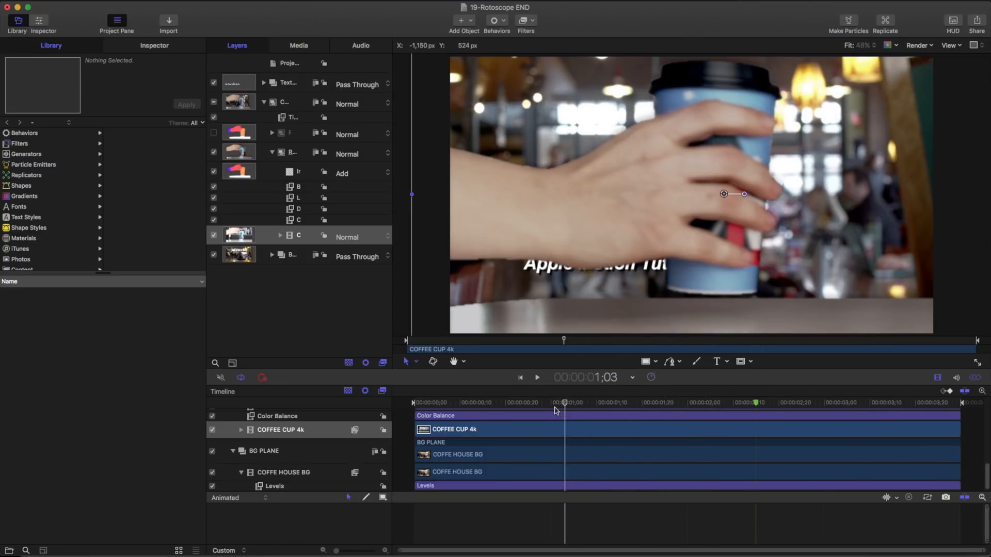
left_click(536, 378)
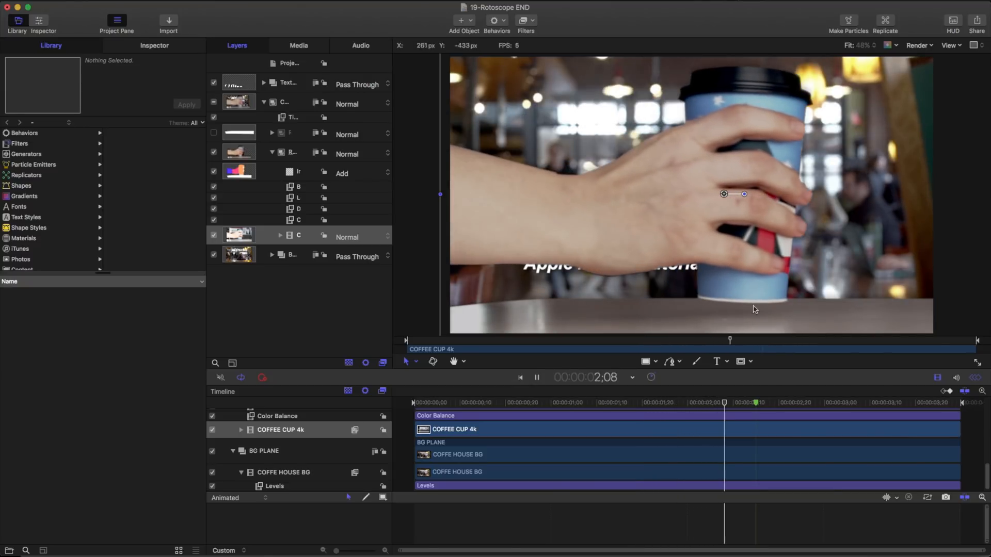
left_click_drag(724, 403, 884, 402)
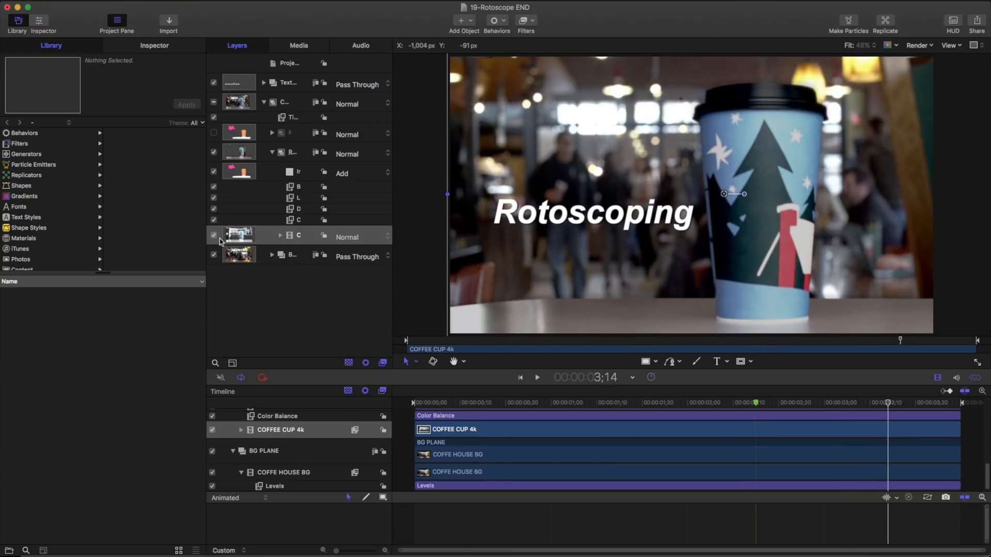
Hide the composite and mask layers to reveal the raw COFFEE CUP 4k footage and scrub to compare.
left_click(212, 235)
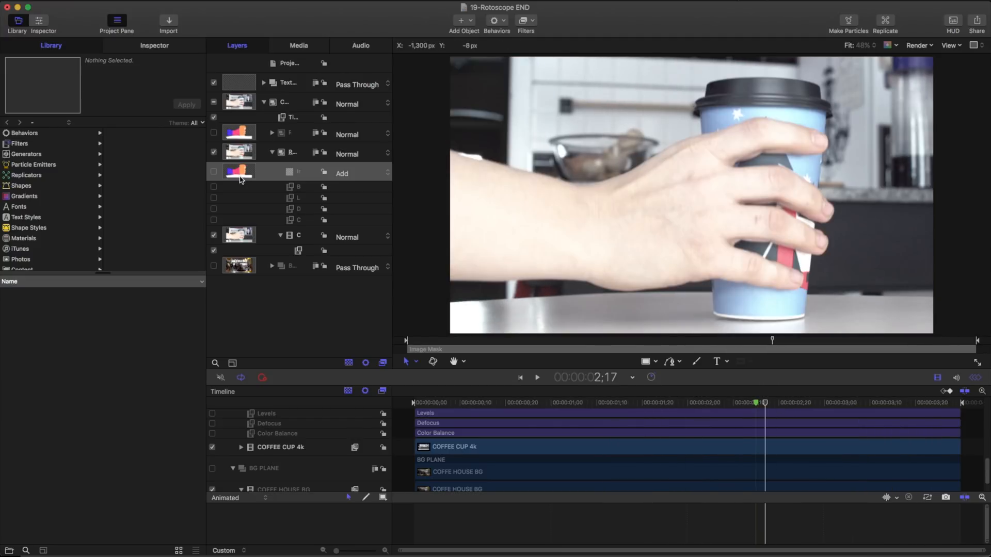
left_click(214, 238)
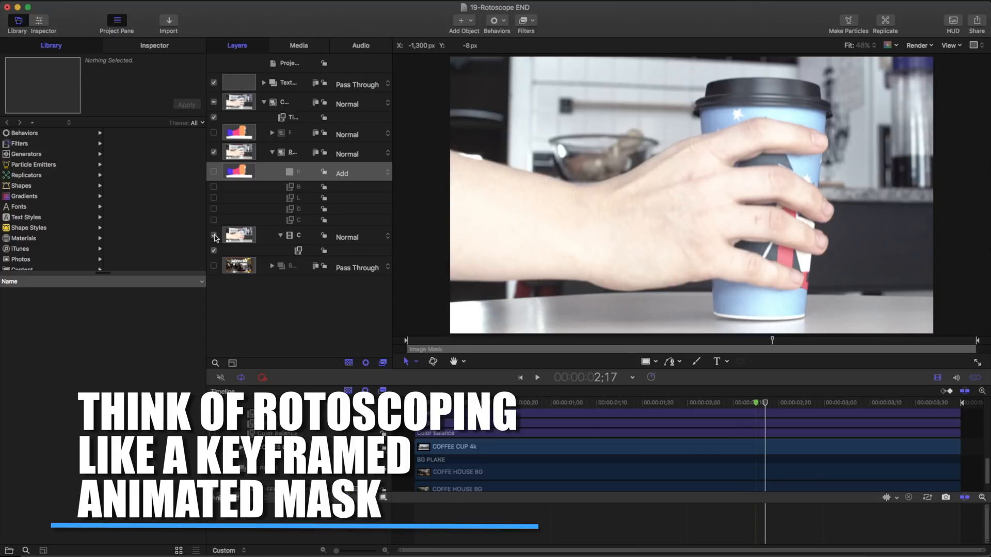
left_click(318, 172)
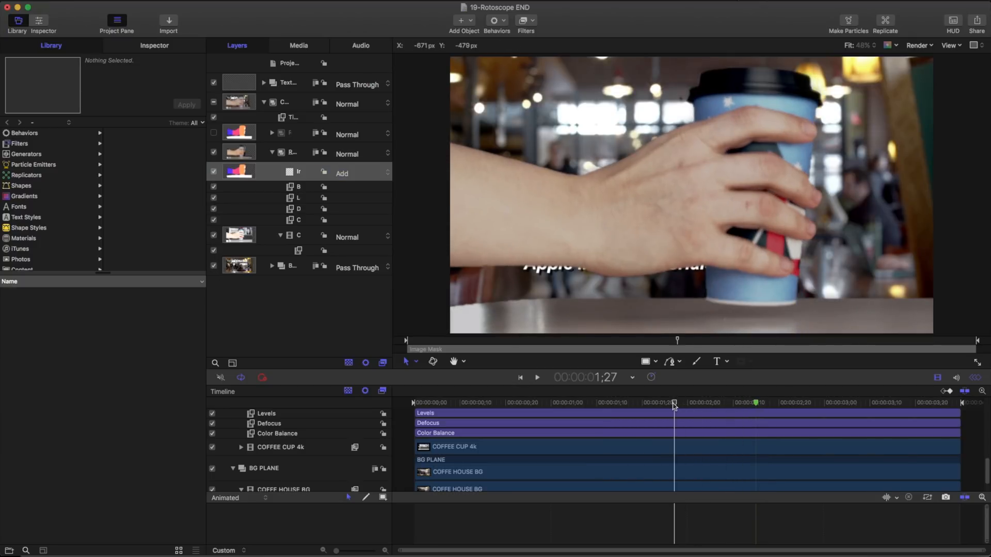
left_click_drag(674, 403, 798, 402)
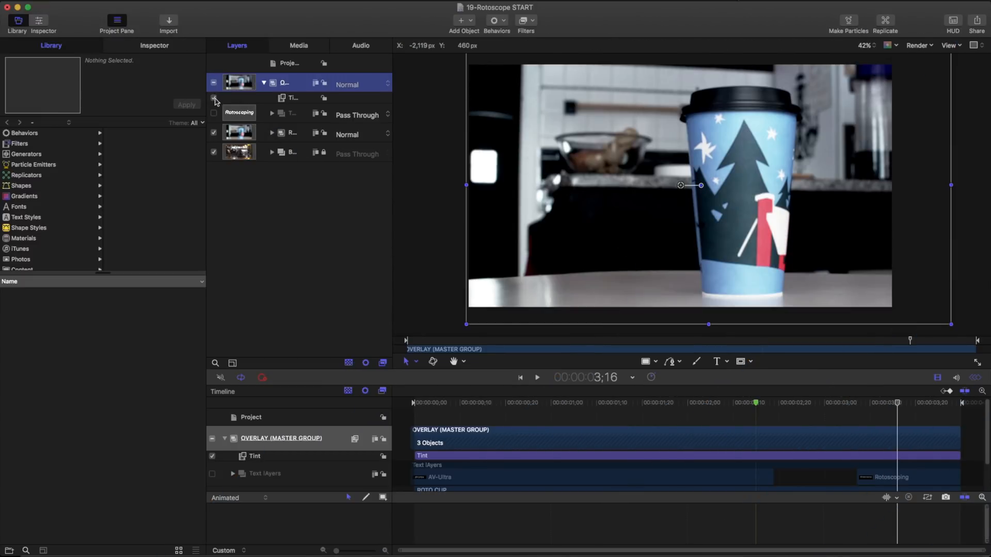
Toggle the Tint layer, then inspect ROTO CUP's Image Mask, Contrast and Defocus filters.
left_click(213, 98)
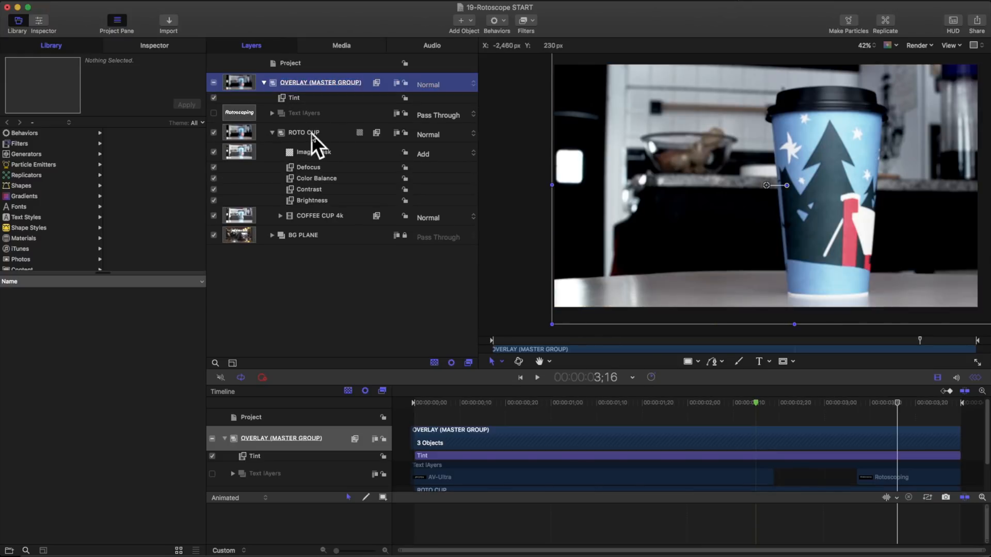
left_click(304, 132)
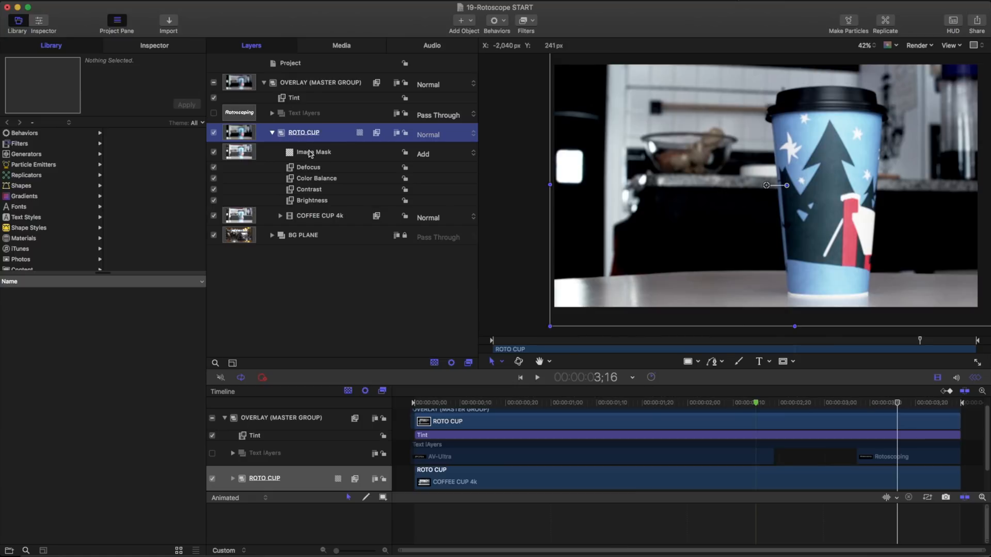
left_click(309, 190)
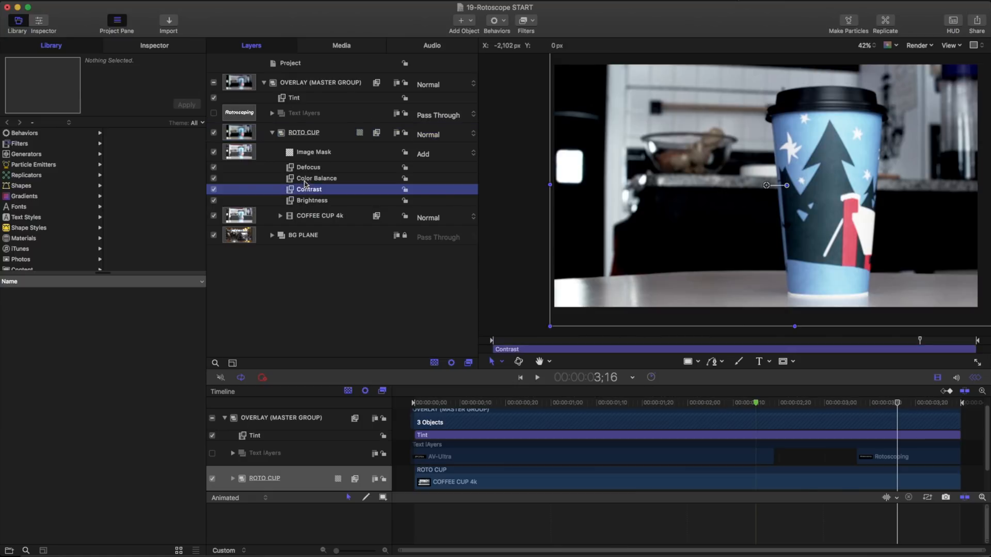
left_click(308, 167)
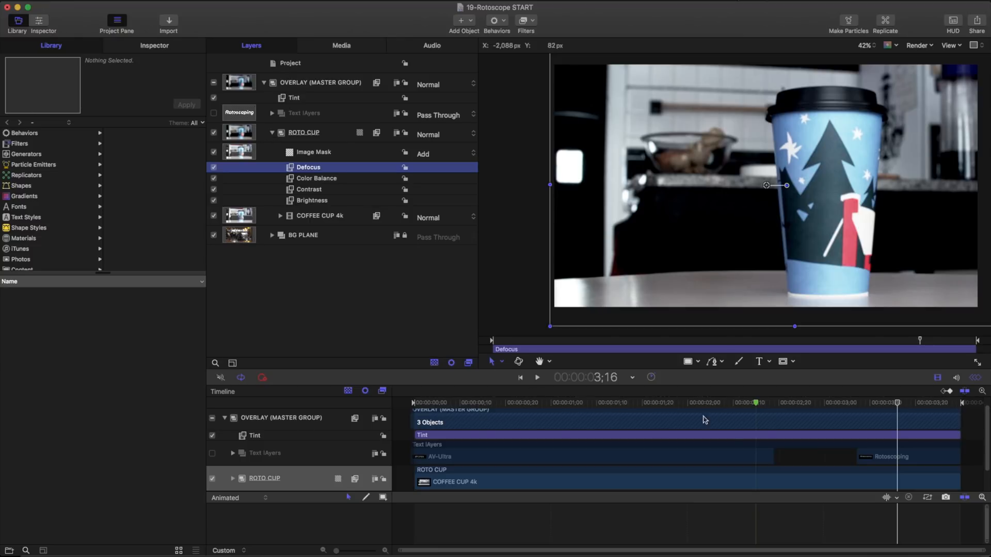
left_click(586, 402)
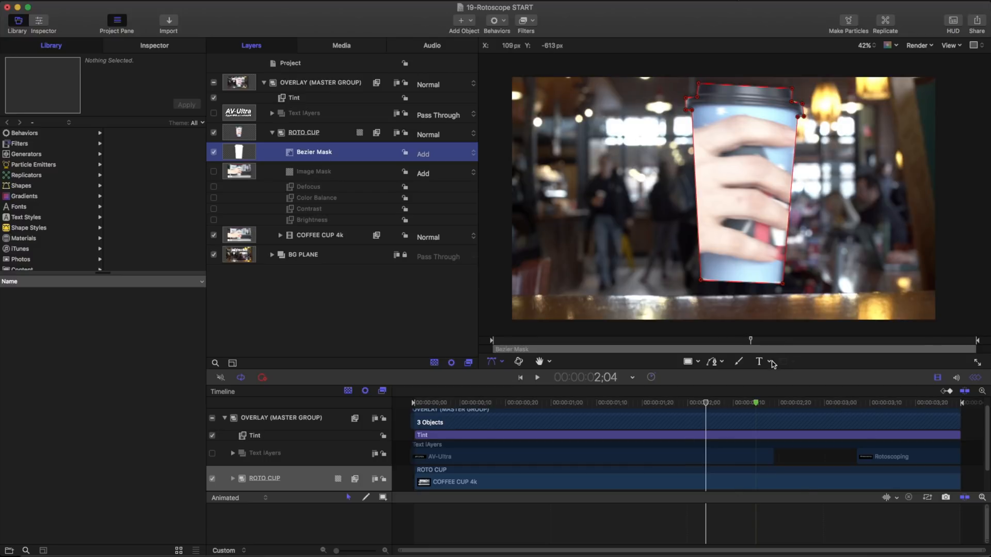
mouse_move(774, 361)
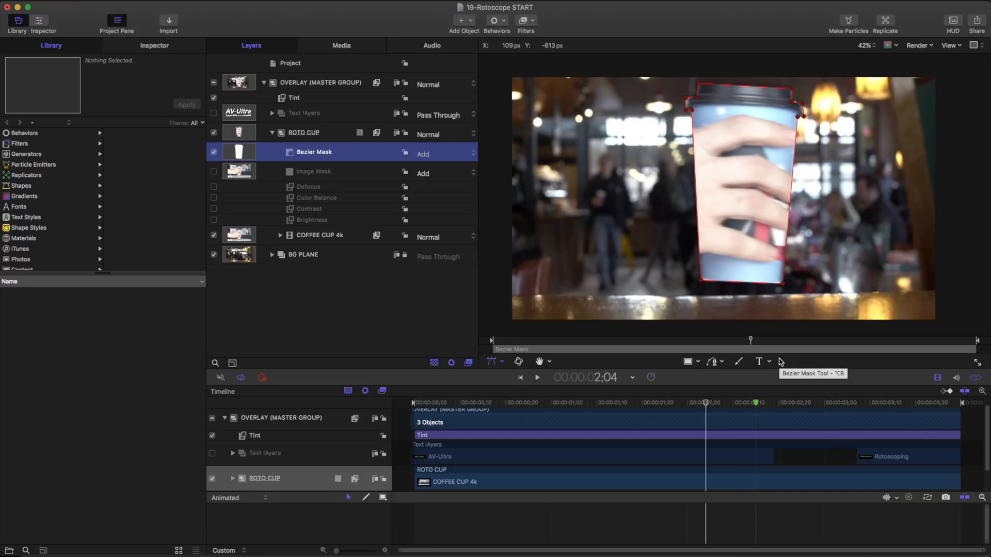
mouse_move(801, 285)
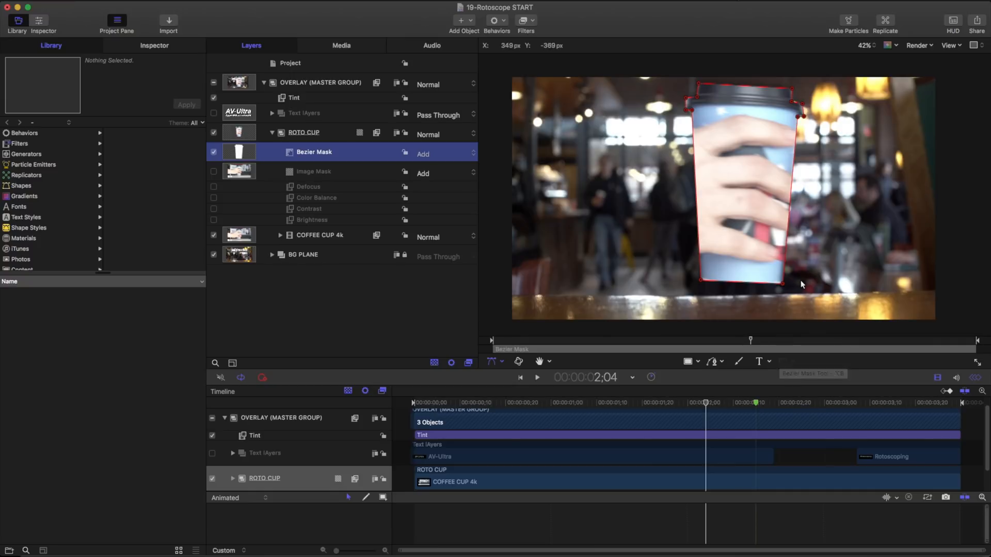
mouse_move(870, 192)
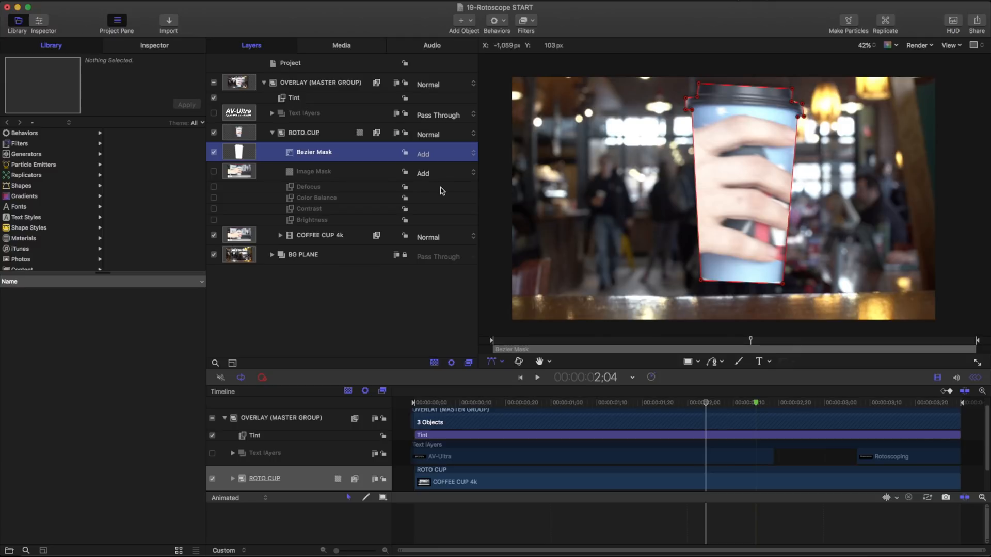
mouse_move(805, 117)
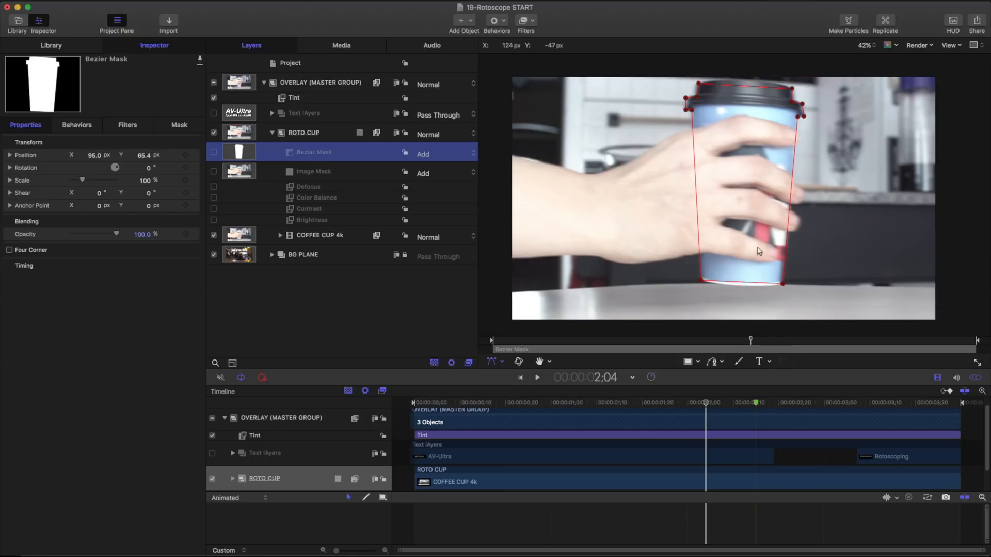
Move to a later frame to see the static mask drift off the moving cup.
left_click(830, 403)
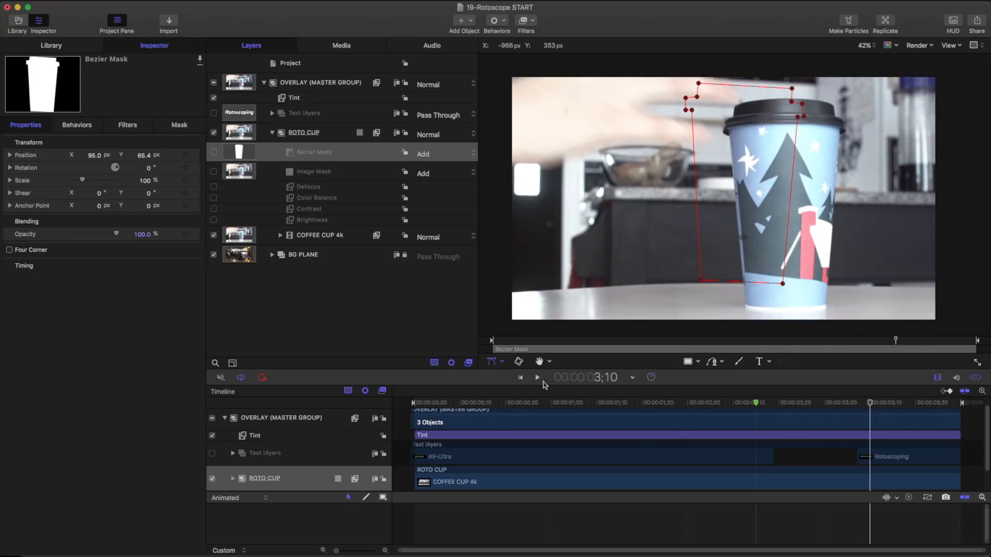
Play to check the mask, then start a white Bezier shape on ROTO CUP around the cup.
left_click(756, 403)
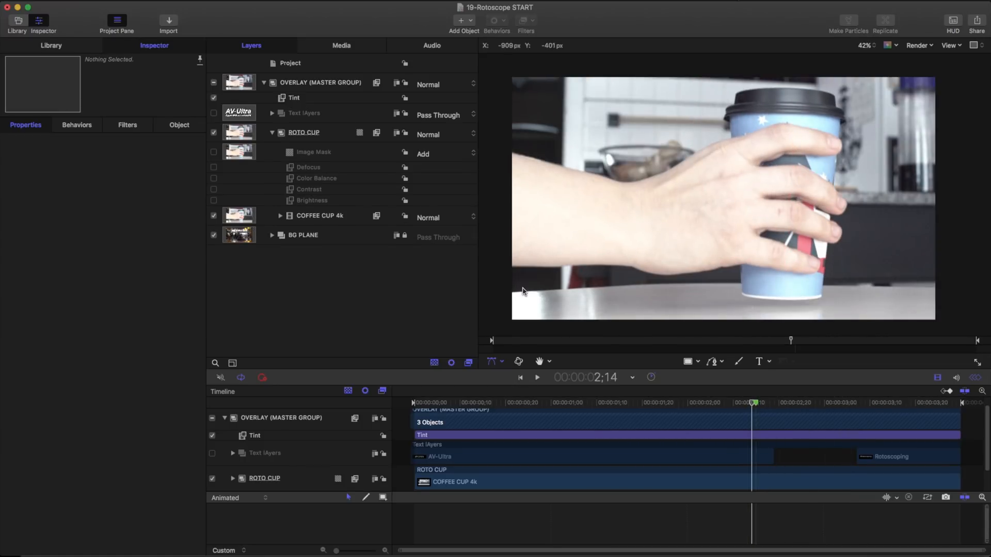
mouse_move(510, 158)
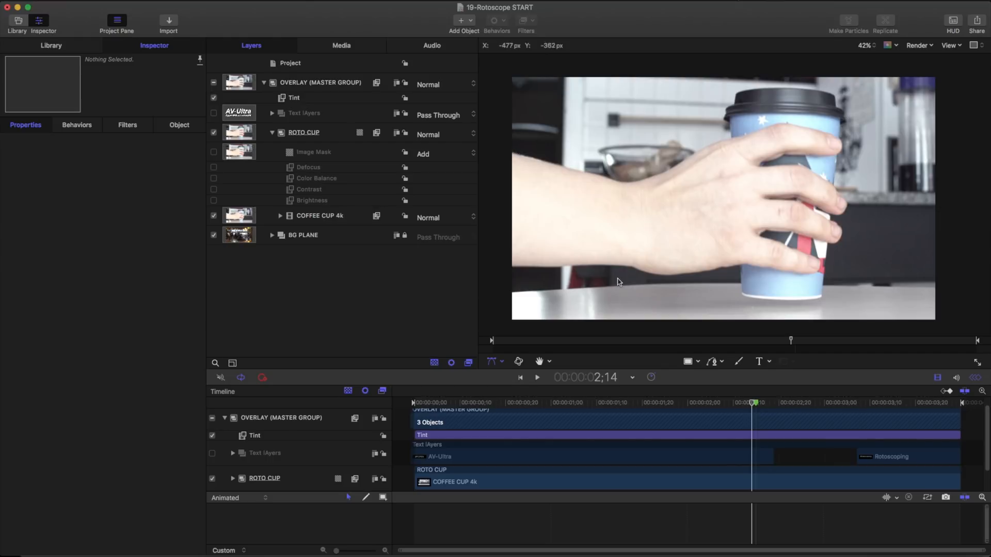
mouse_move(659, 283)
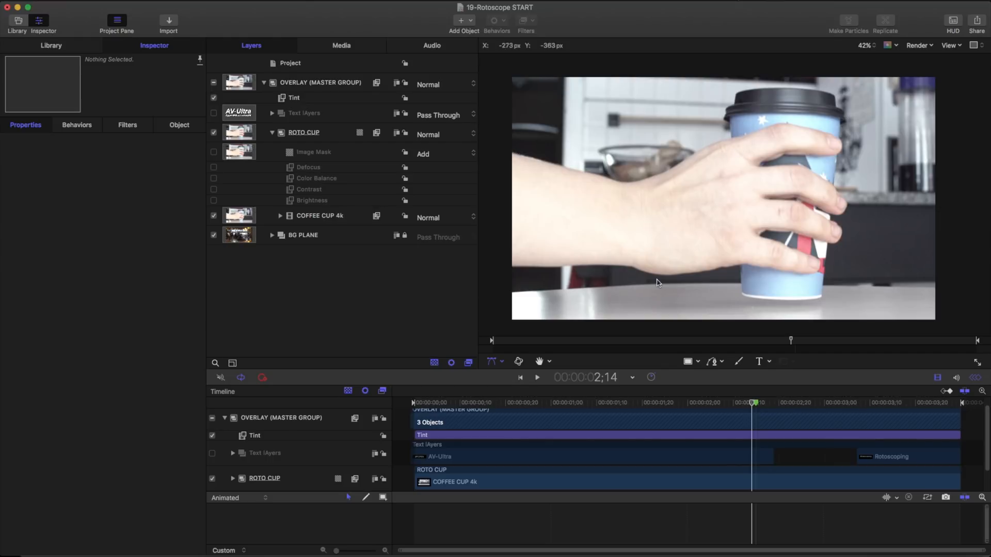
mouse_move(845, 221)
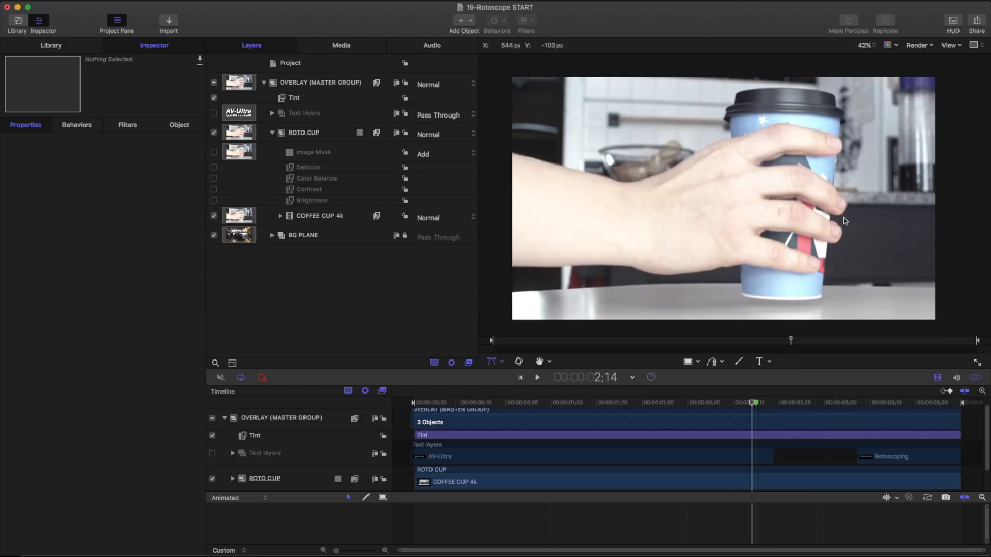
left_click(302, 132)
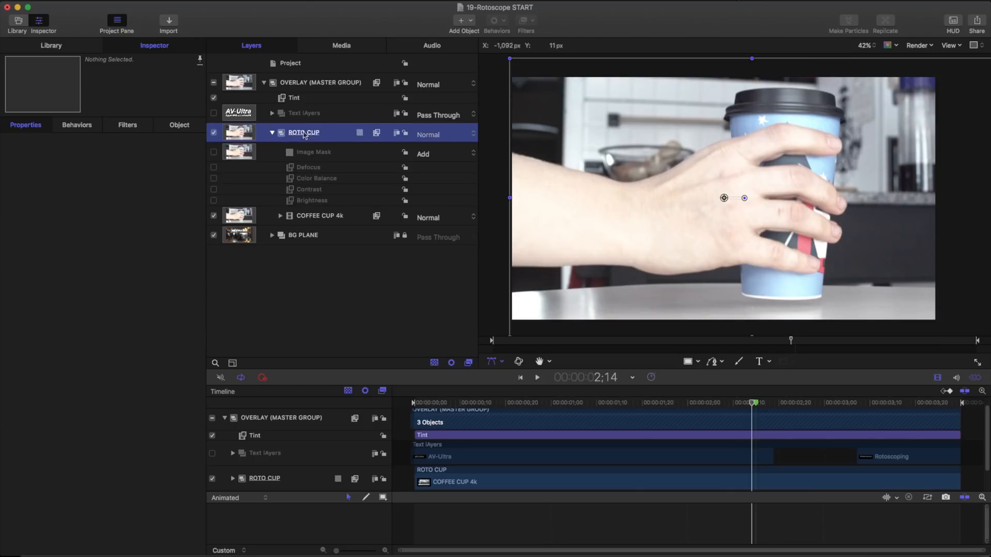
left_click(301, 132)
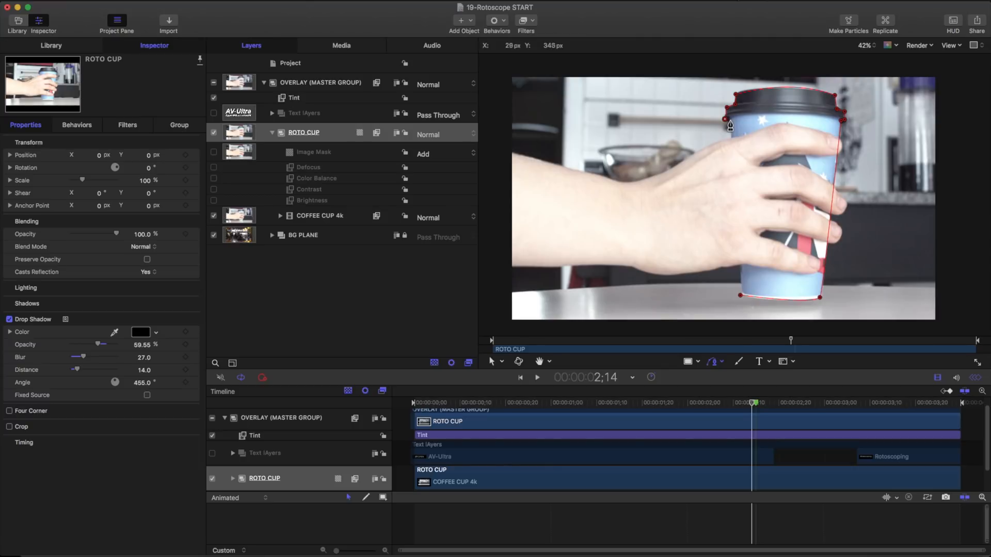
mouse_move(855, 253)
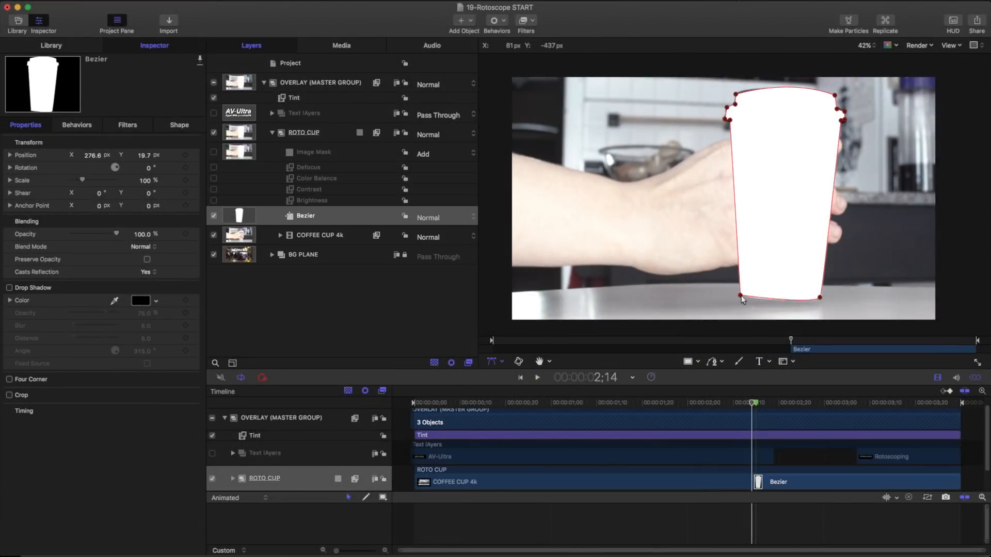
Rename the traced Bezier shape layer to CUP.
double_click(305, 216)
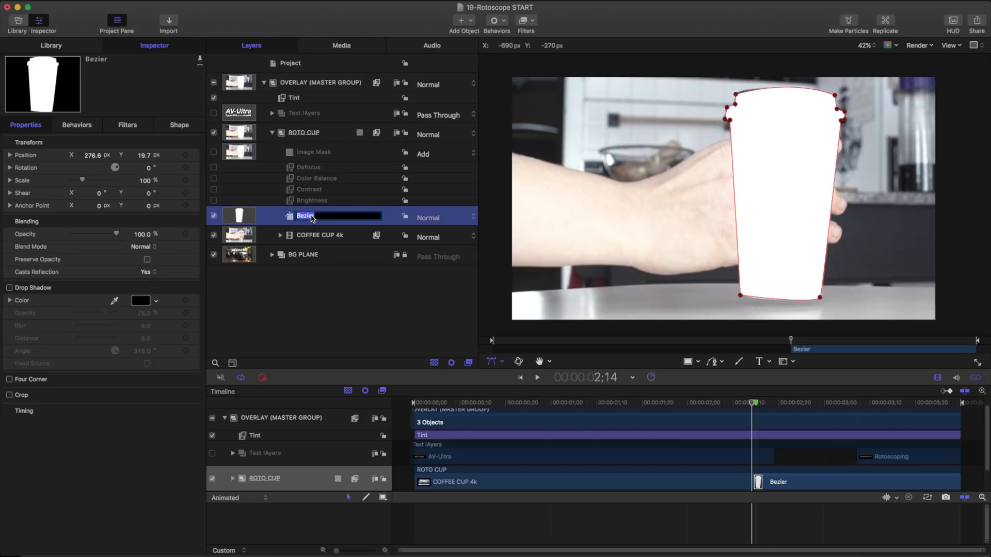
type("CUP")
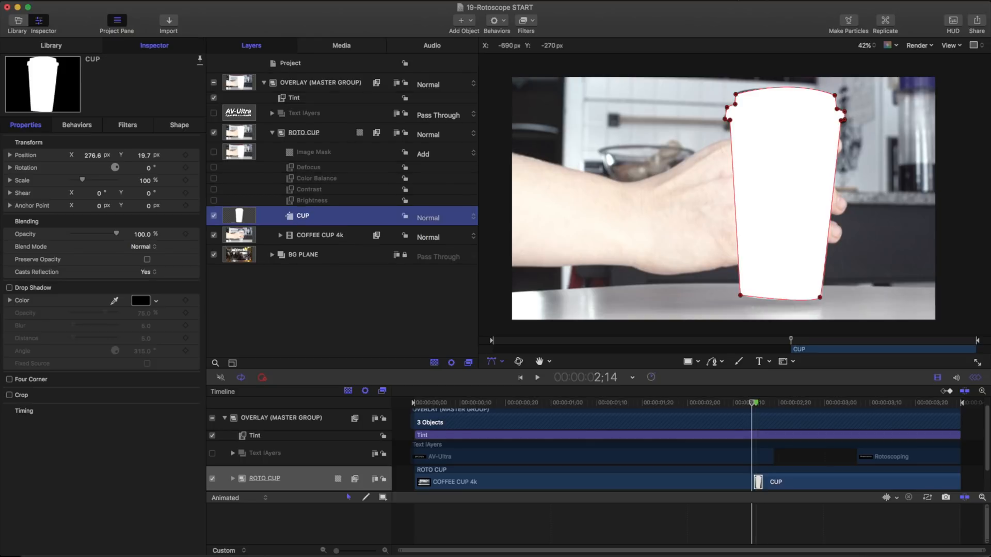
mouse_move(281, 223)
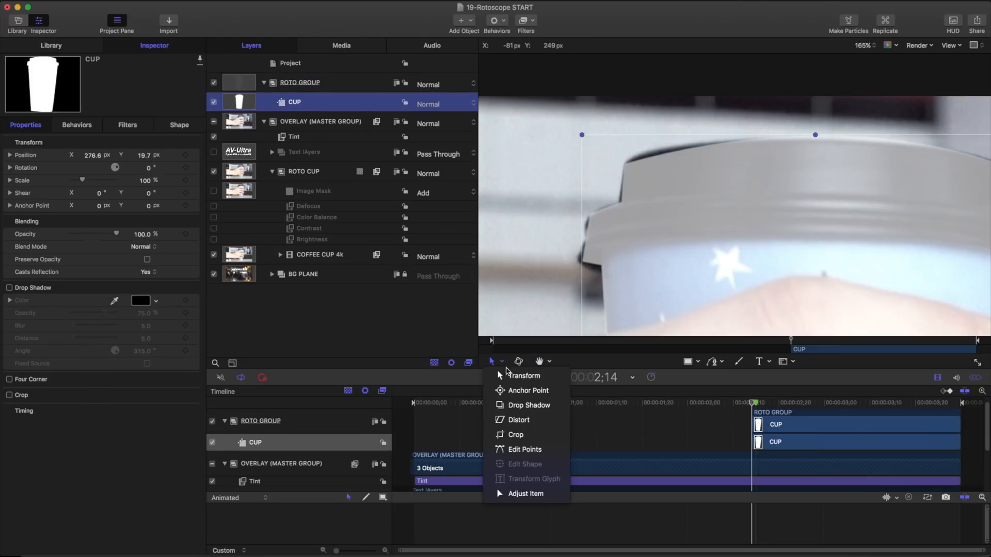
In Edit Points mode, curve the outline along the lid top and move a corner point onto the lid edge.
left_click(524, 450)
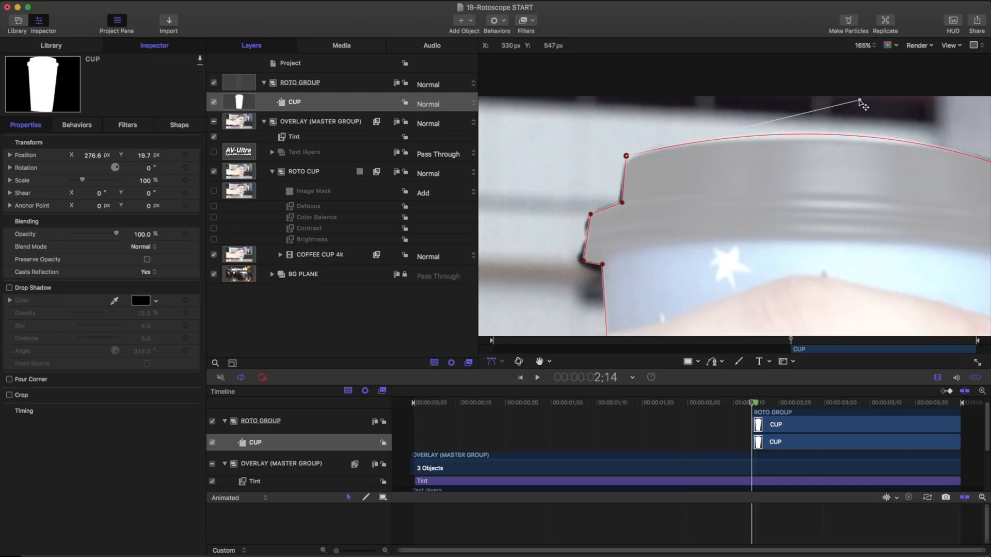
left_click_drag(860, 104, 762, 151)
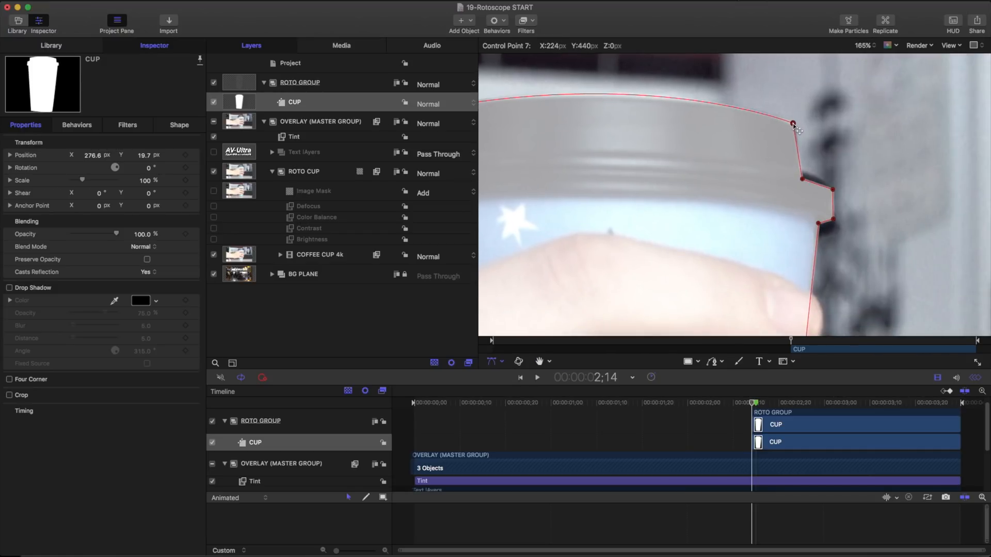
mouse_move(834, 191)
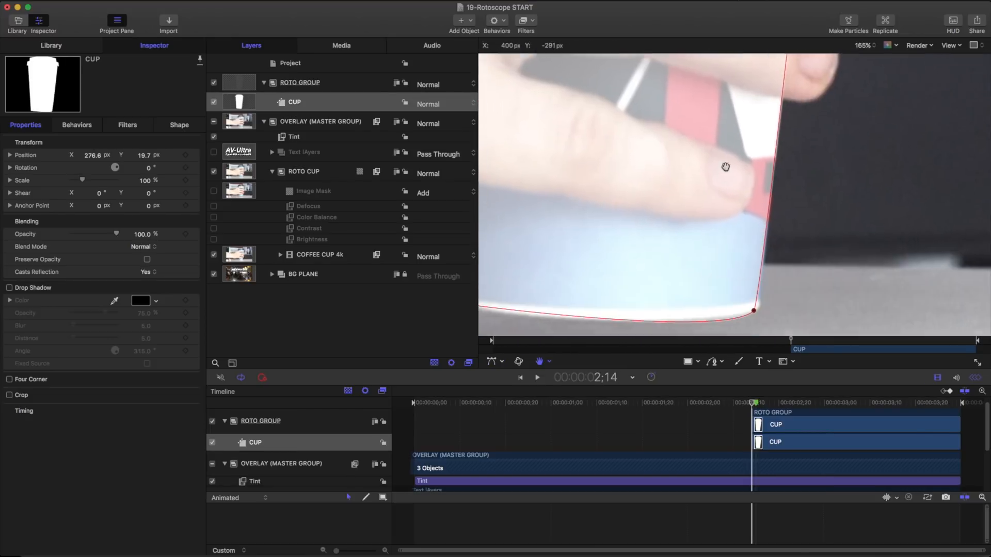
left_click_drag(752, 310, 794, 280)
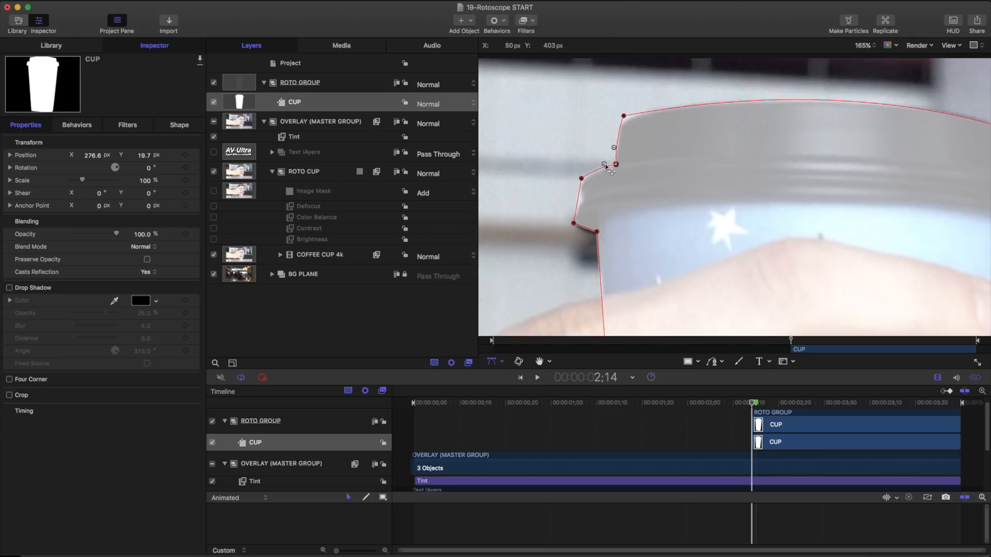
left_click_drag(607, 165, 583, 179)
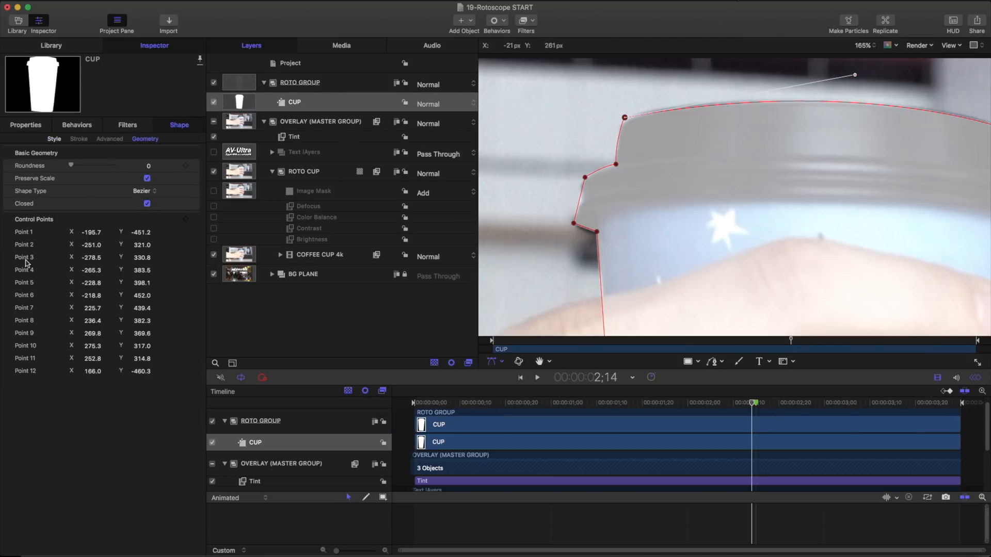
mouse_move(635, 305)
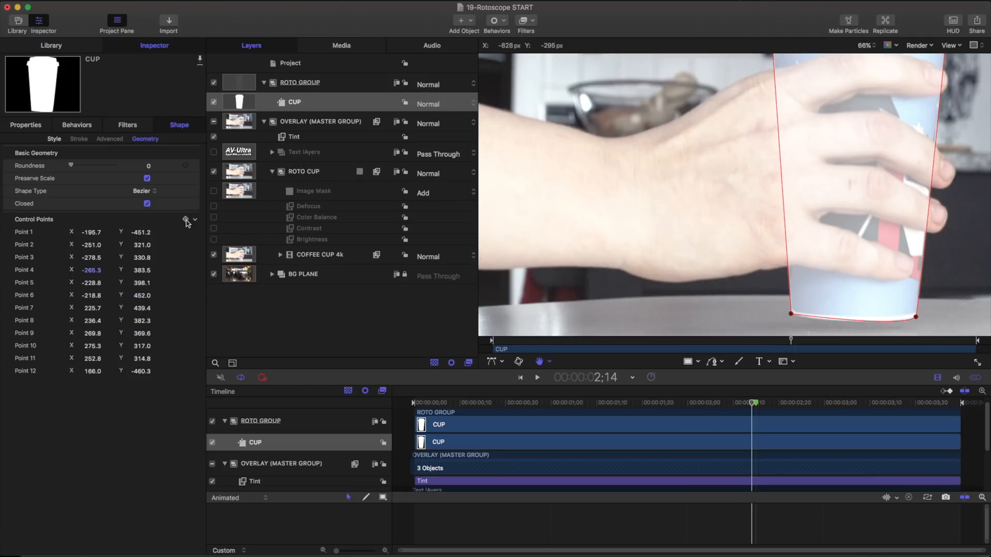
mouse_move(185, 220)
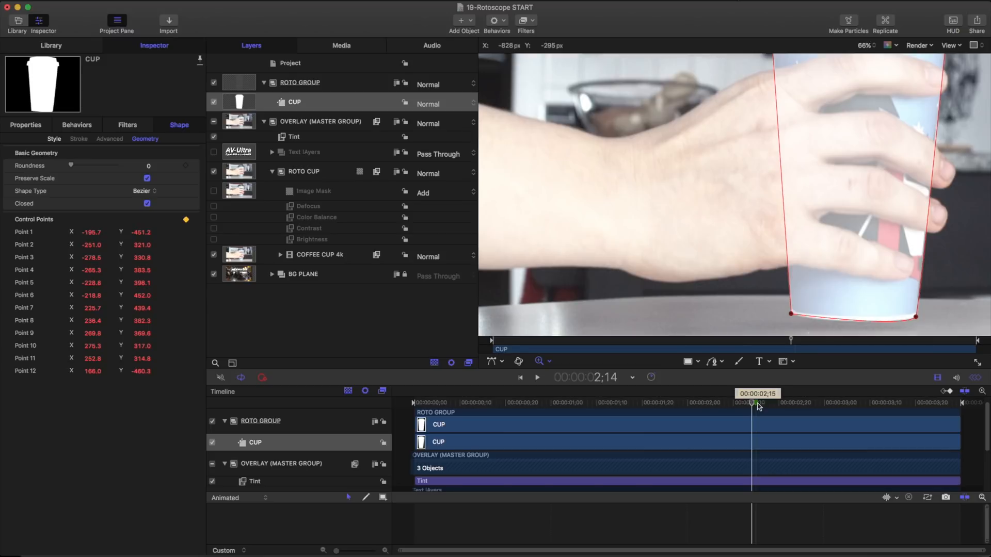
Step to a later frame, choose the shape adjustment mode and check the outline's fit on another frame.
left_click(756, 404)
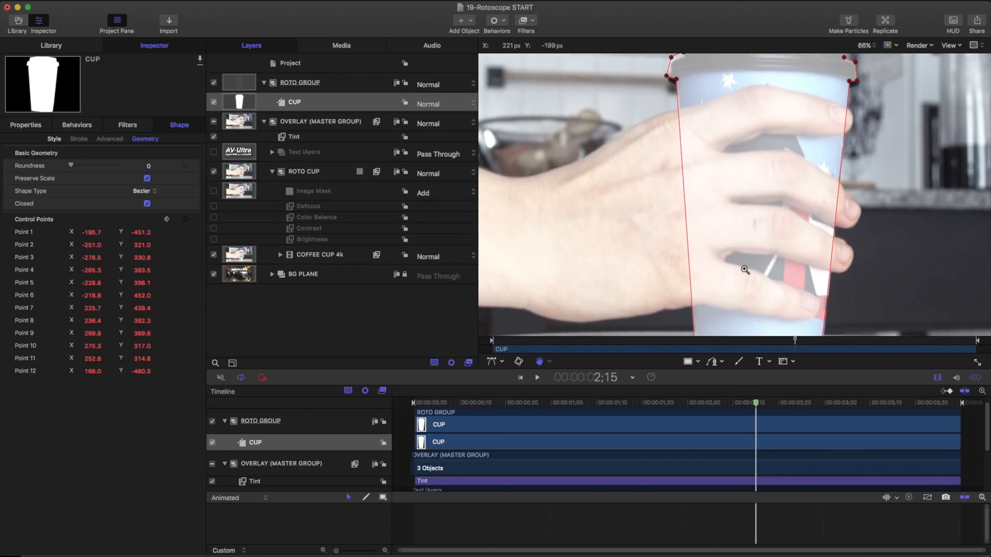
left_click(494, 362)
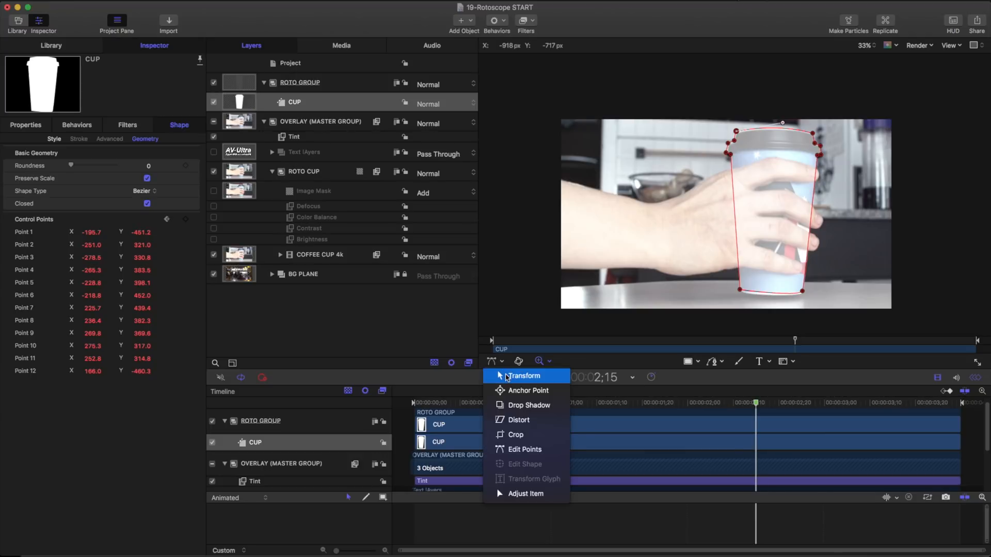
left_click(523, 376)
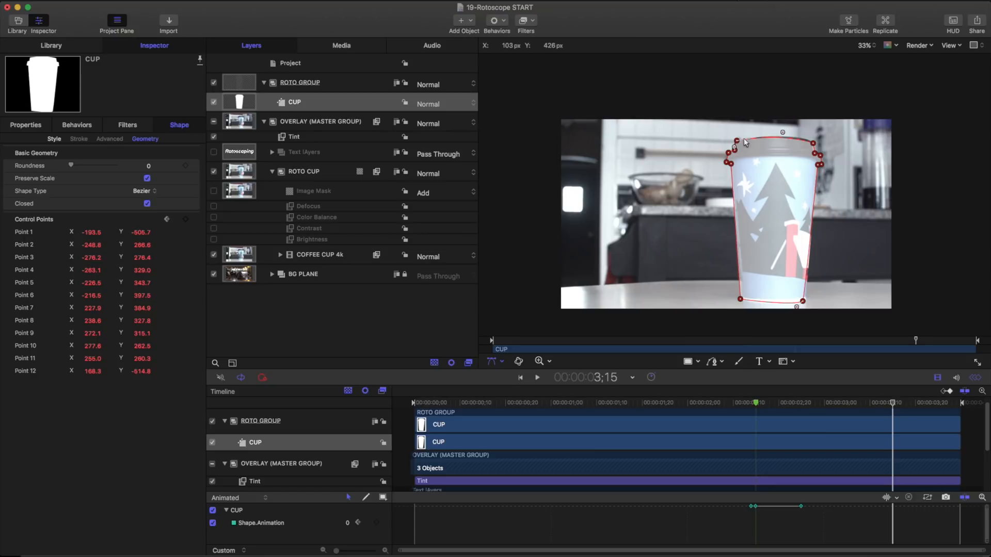
left_click(849, 403)
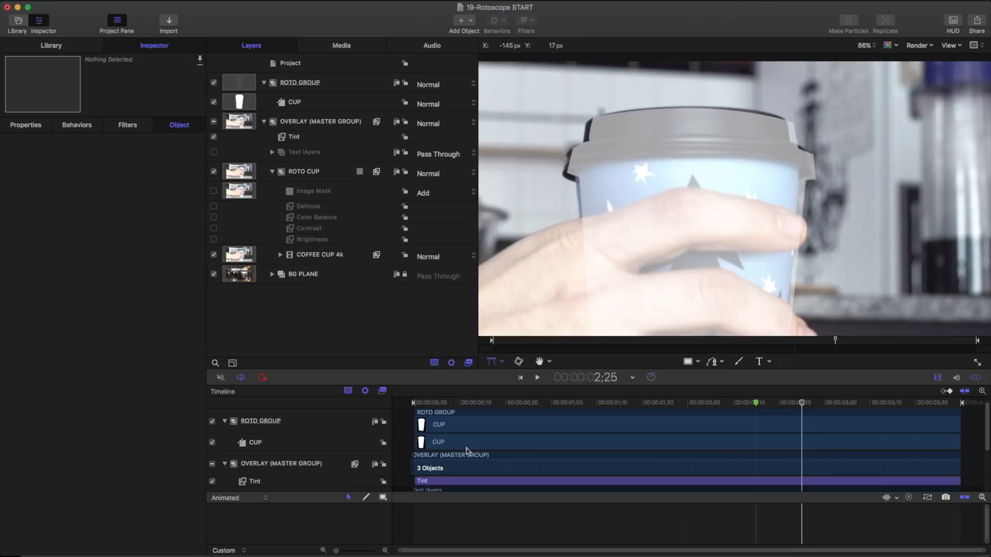
Select CUP and nudge lid corner points 6 and 7 onto the lid edges at this frame.
left_click(294, 101)
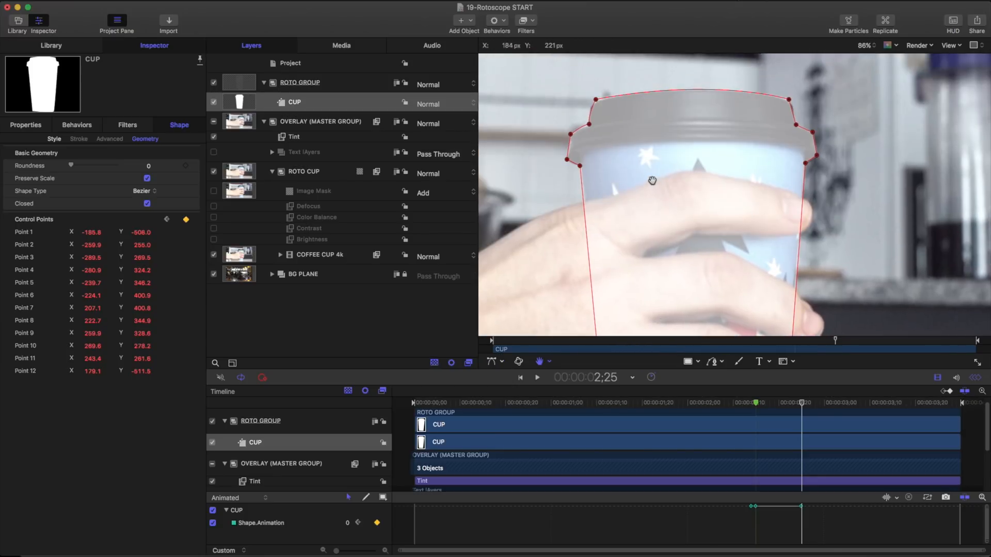
mouse_move(652, 184)
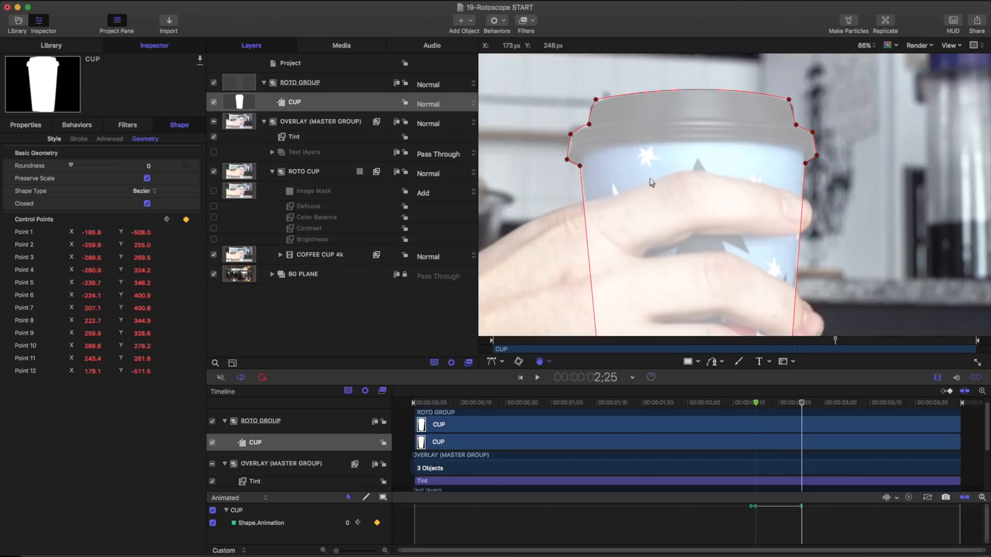
mouse_move(800, 105)
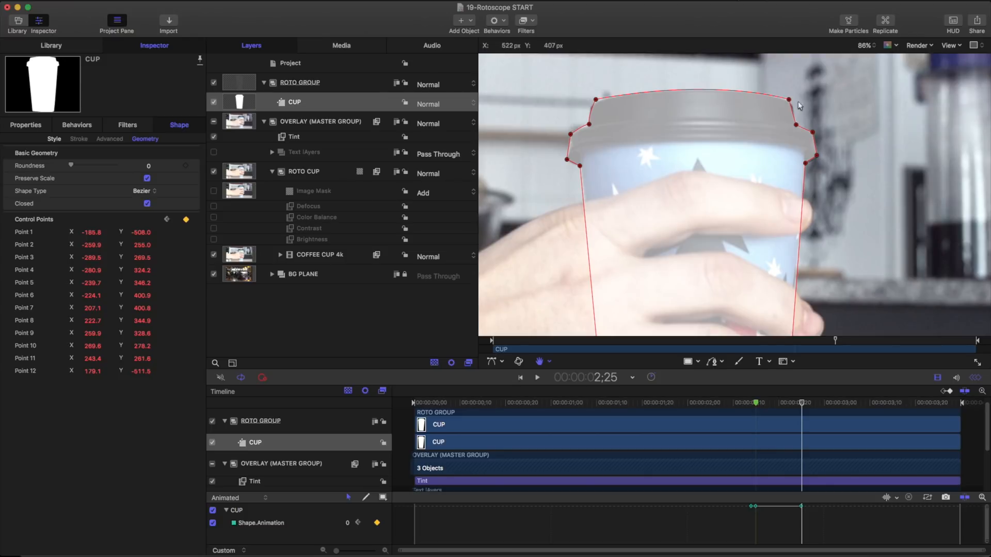
left_click_drag(788, 101, 792, 105)
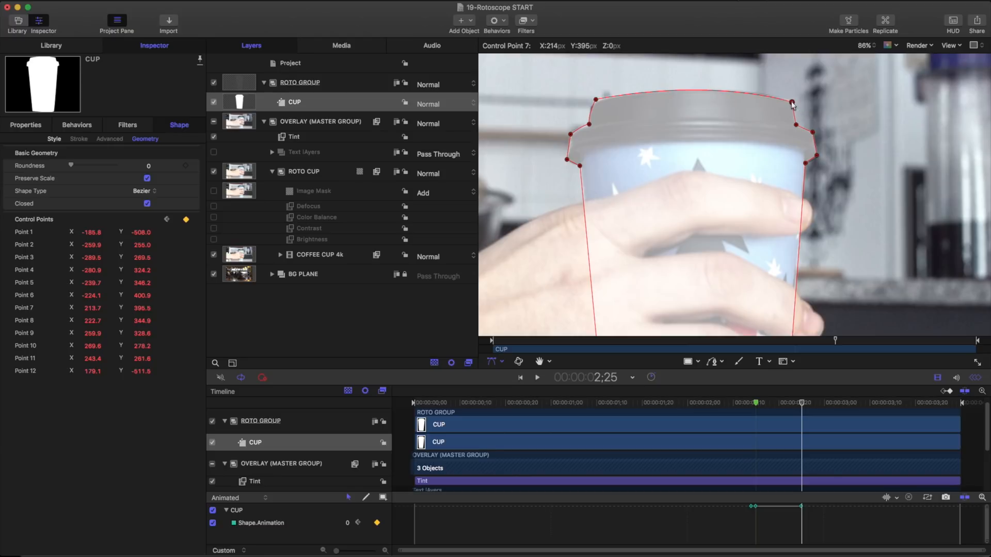
left_click_drag(791, 105, 592, 106)
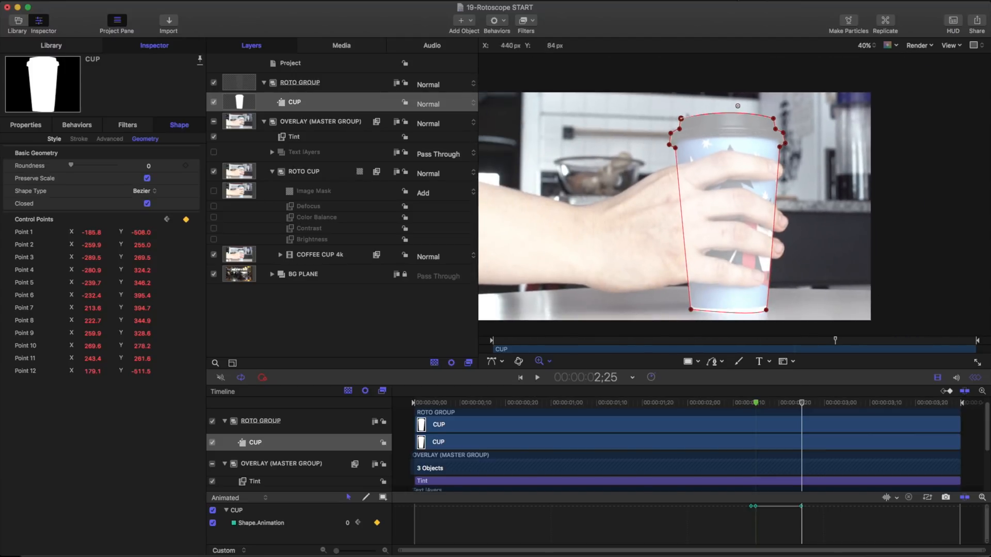
At frame 2;04 move a lid point onto the left edge and glance at the Properties tab.
left_click(756, 403)
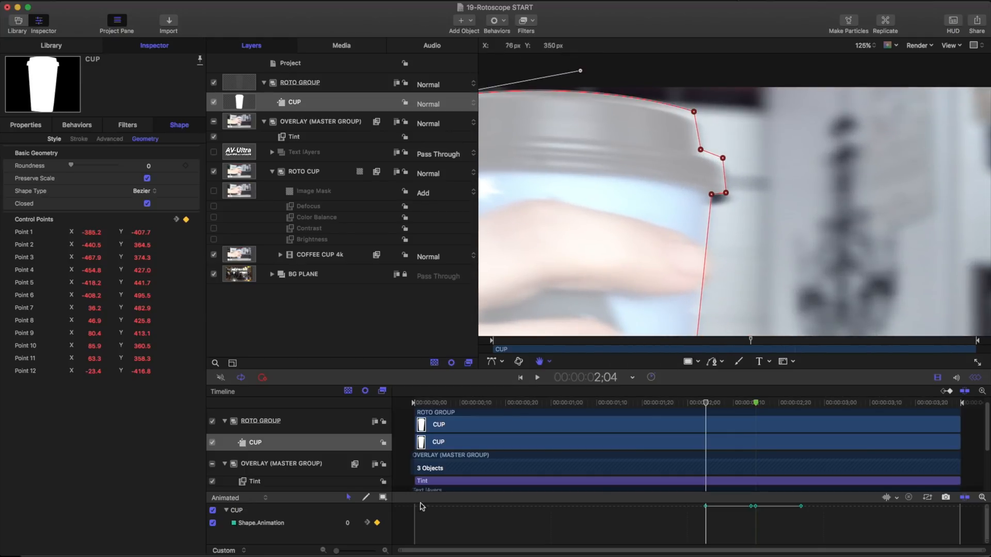
mouse_move(696, 114)
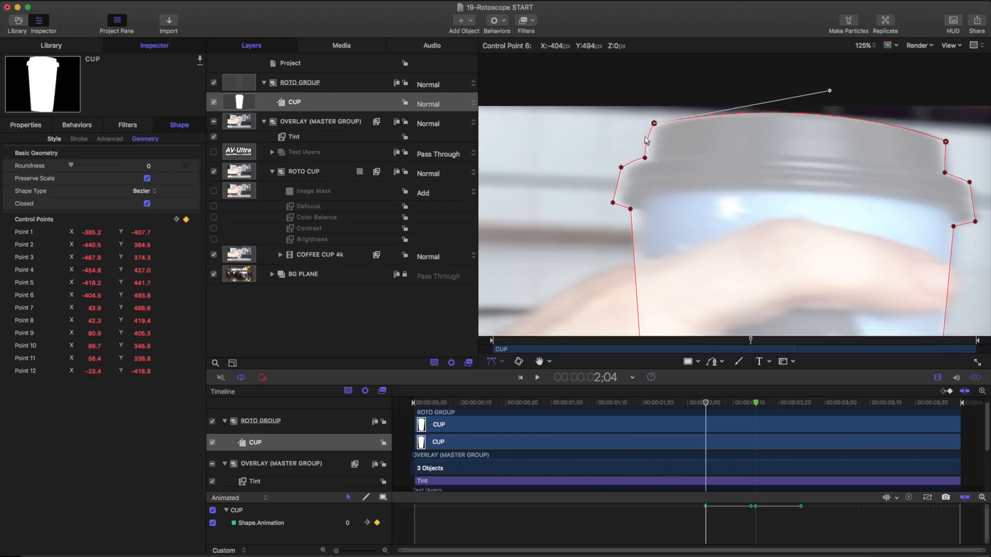
left_click_drag(655, 124, 635, 202)
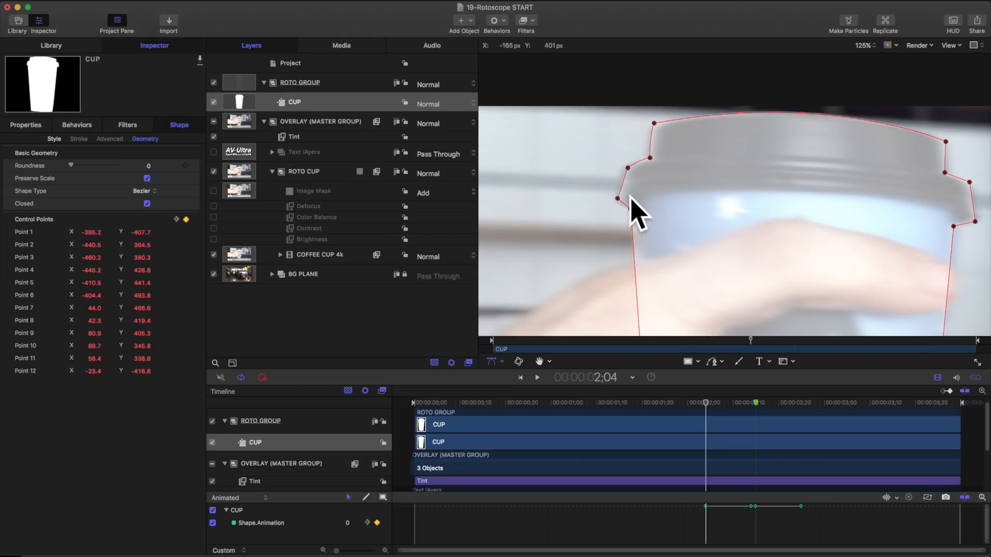
mouse_move(631, 211)
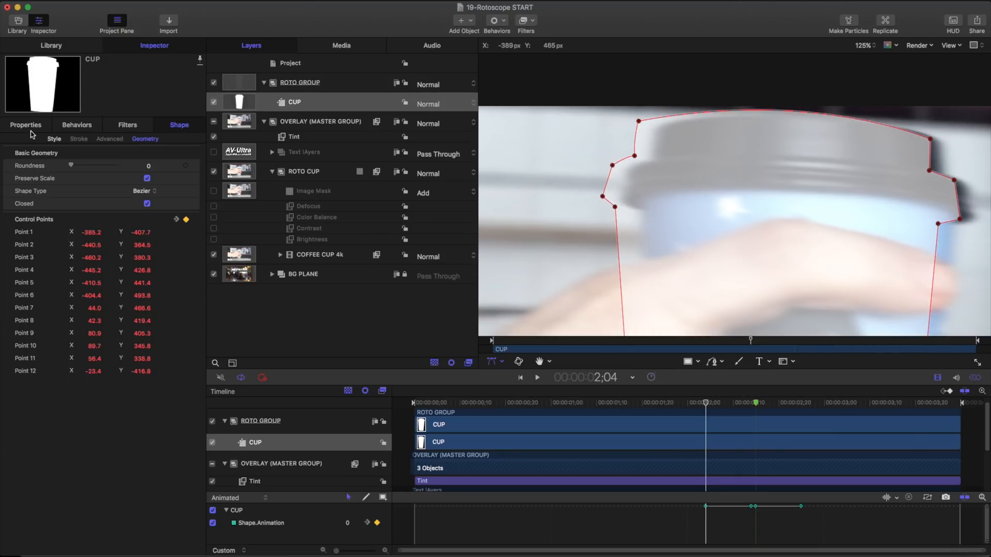
left_click(24, 125)
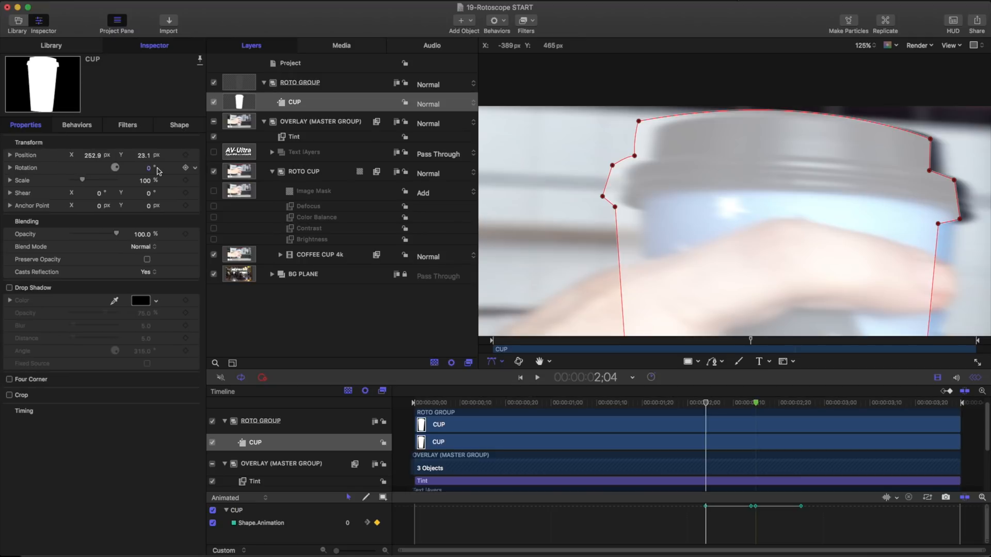
left_click(178, 125)
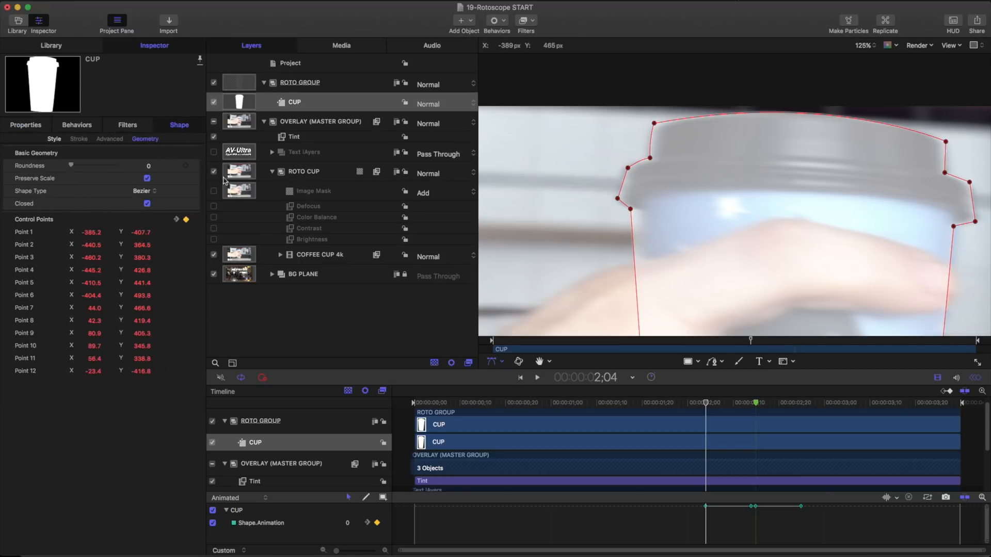
mouse_move(630, 170)
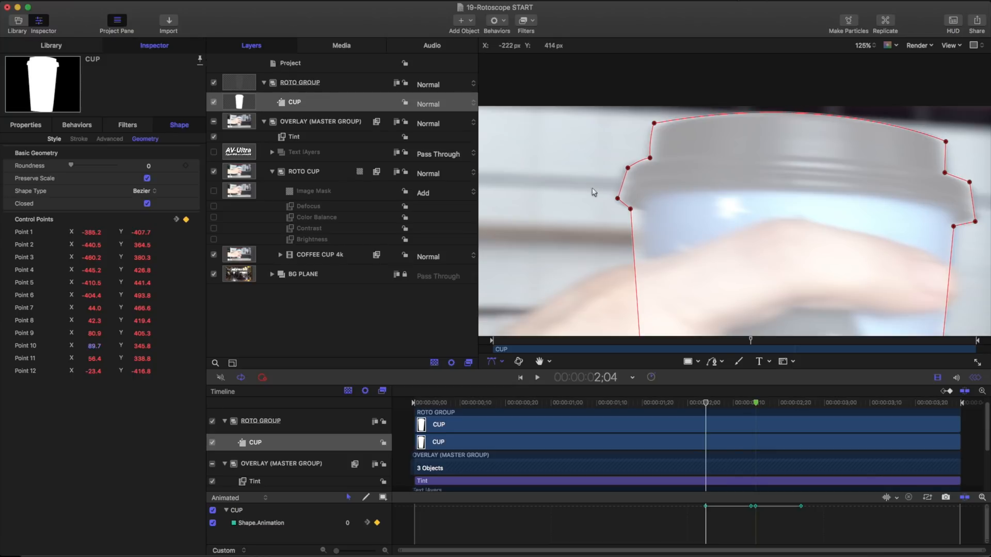
mouse_move(546, 174)
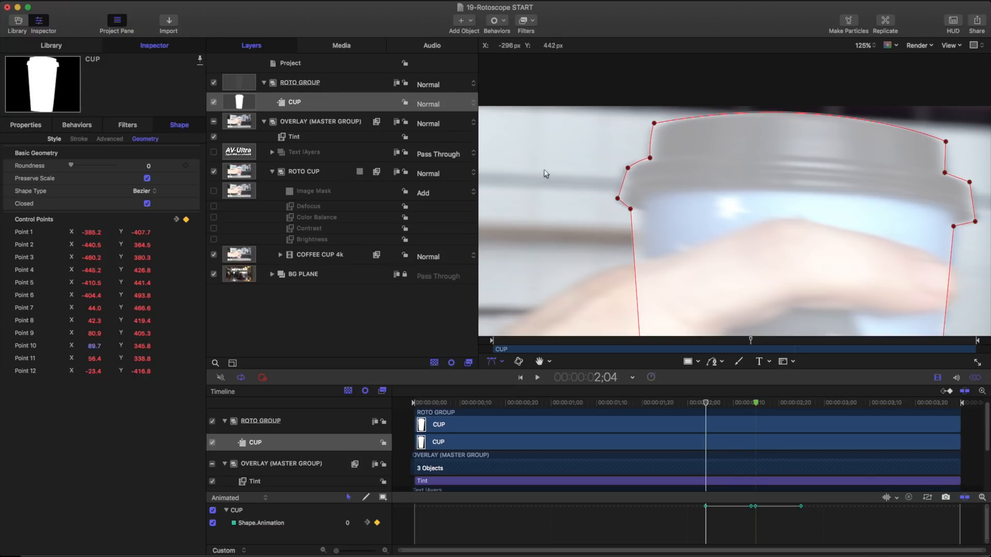
mouse_move(636, 211)
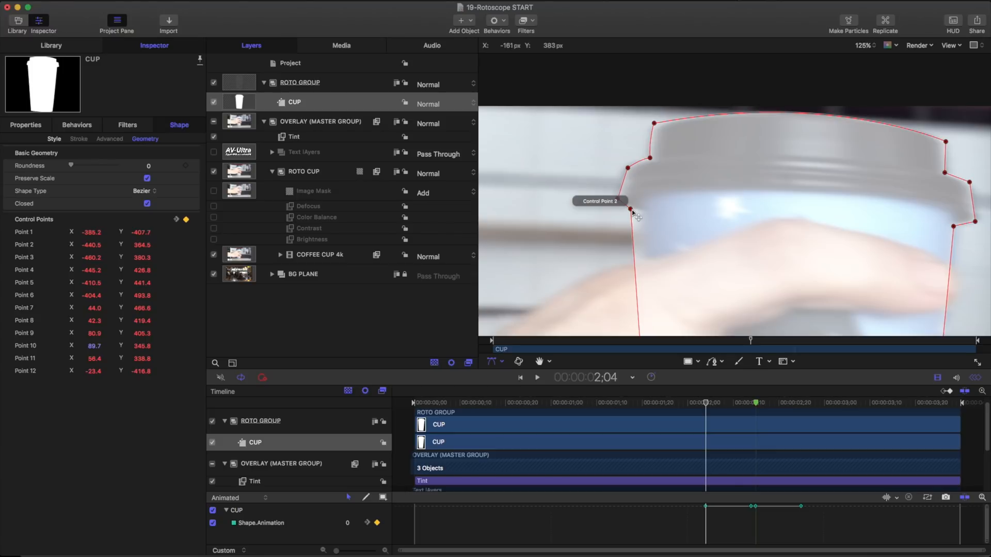
Fine-tune the lower-left lid point until it settles on the cup's rim edge.
left_click_drag(629, 209, 634, 212)
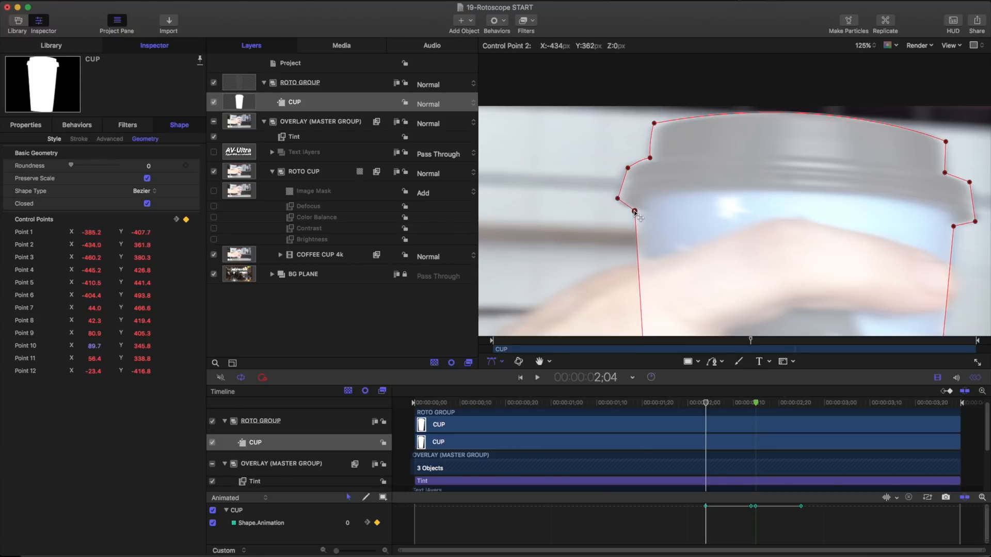
left_click_drag(635, 212, 640, 212)
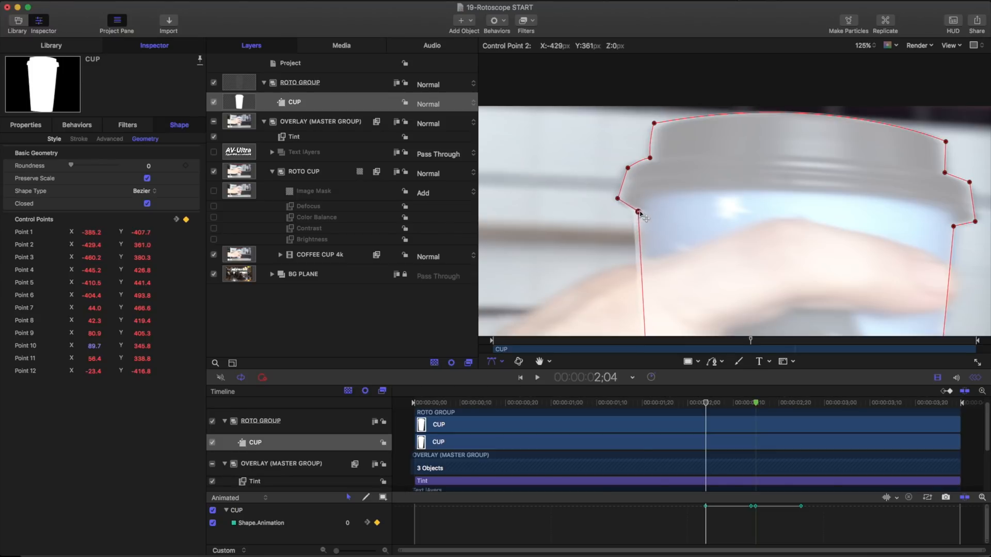
left_click_drag(638, 214, 692, 224)
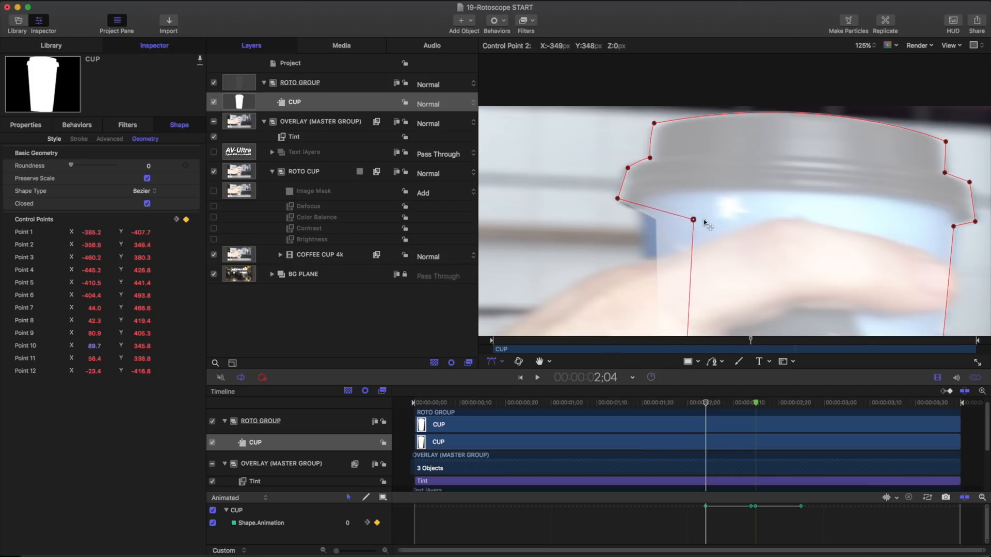
left_click_drag(690, 223, 640, 214)
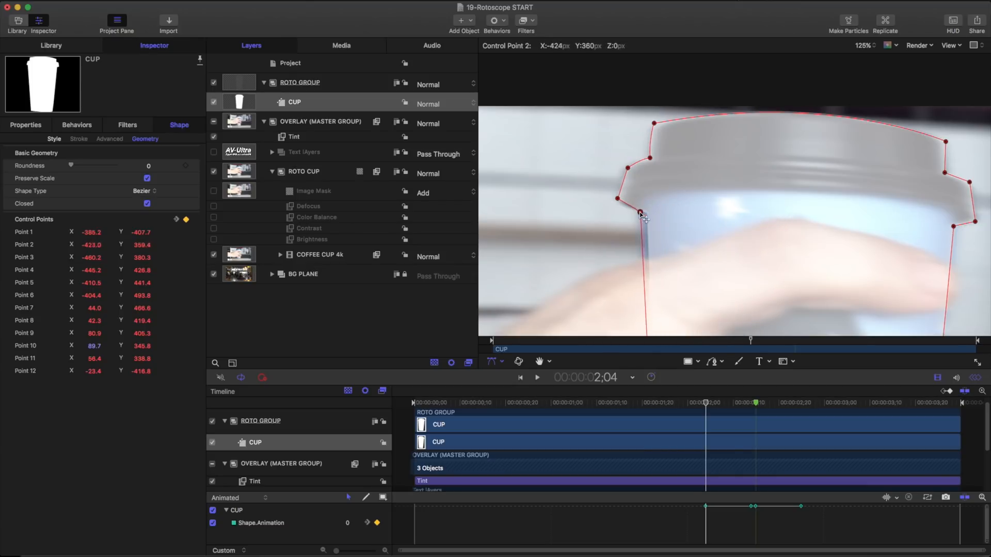
left_click_drag(640, 213, 638, 214)
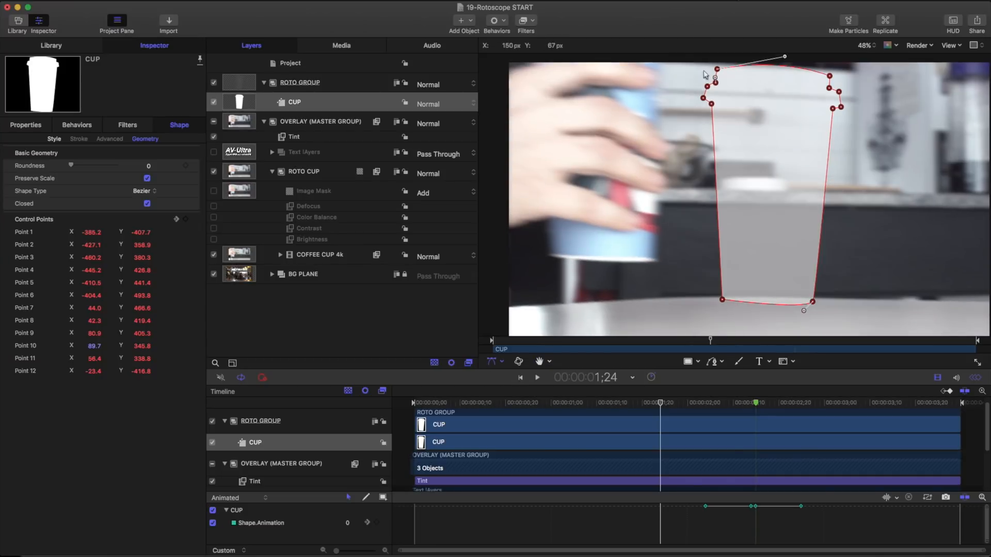
mouse_move(717, 105)
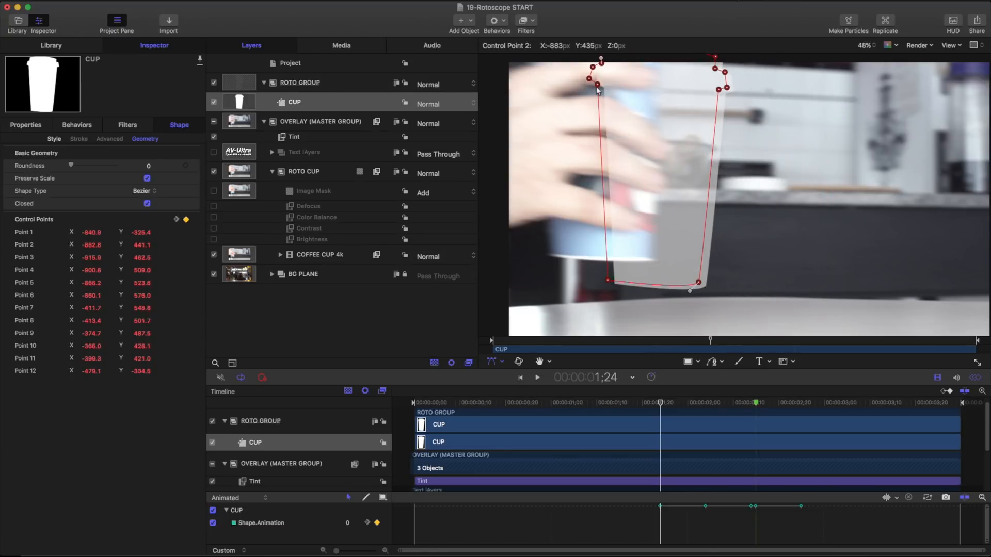
At frame 1;24 drag the whole outline left onto the cup entering from the left.
left_click_drag(596, 88, 568, 260)
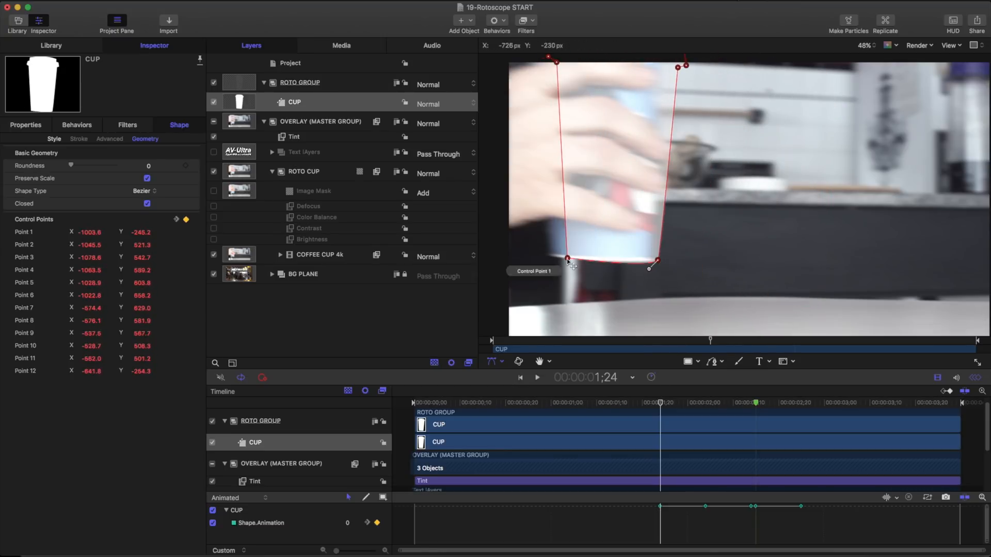
left_click_drag(567, 259, 548, 259)
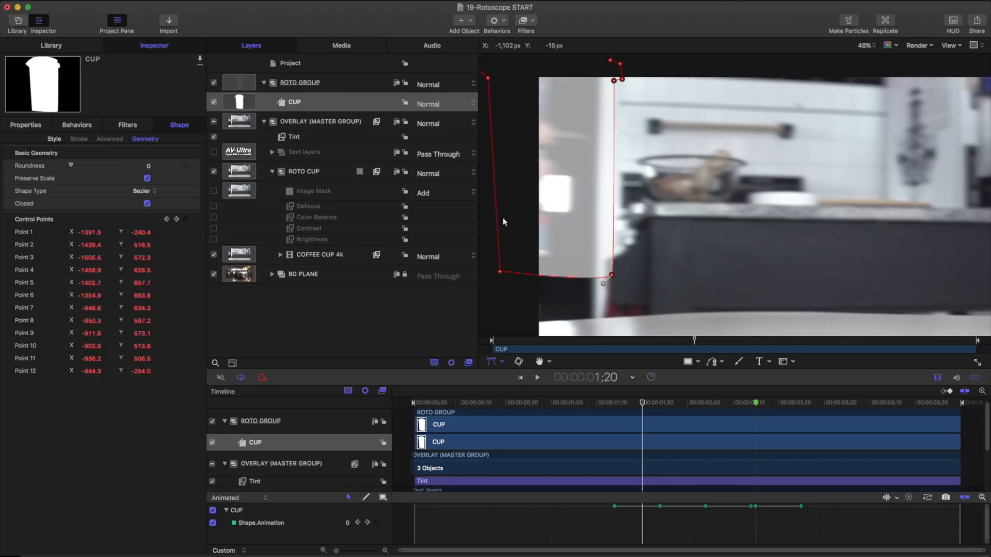
Keyframe the CUP Bezier outline across later frames, reshaping its top and points to track the cup.
left_click_drag(505, 221, 637, 163)
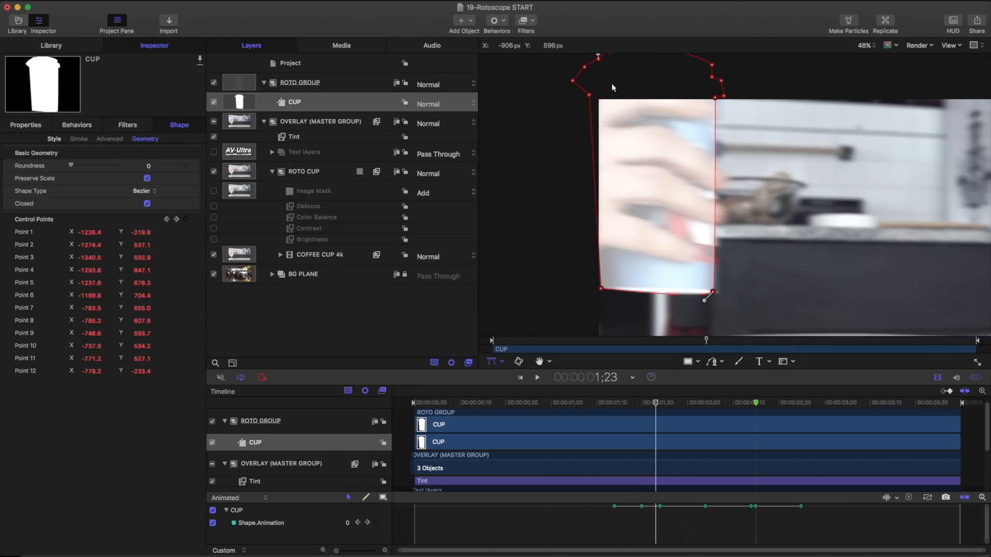
left_click(660, 403)
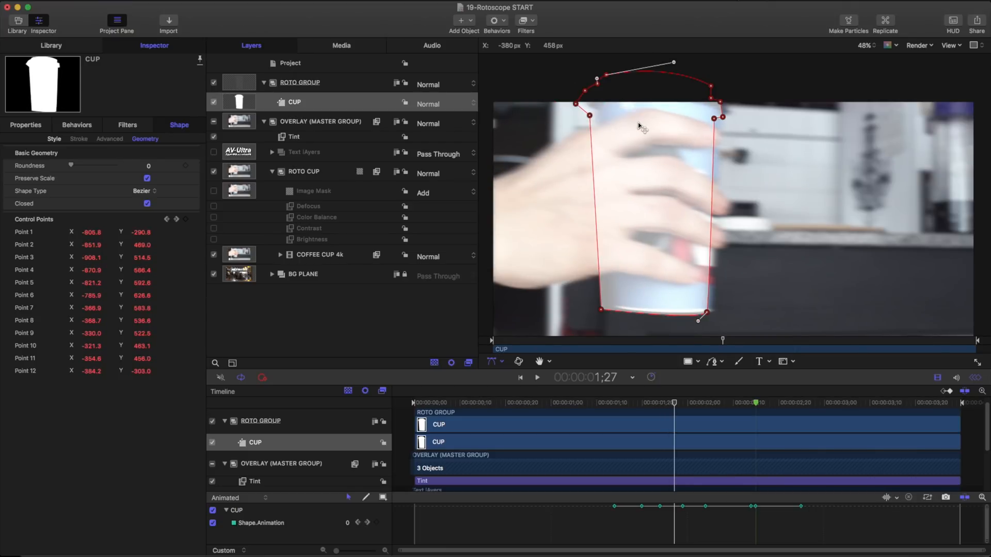
left_click_drag(699, 319, 708, 318)
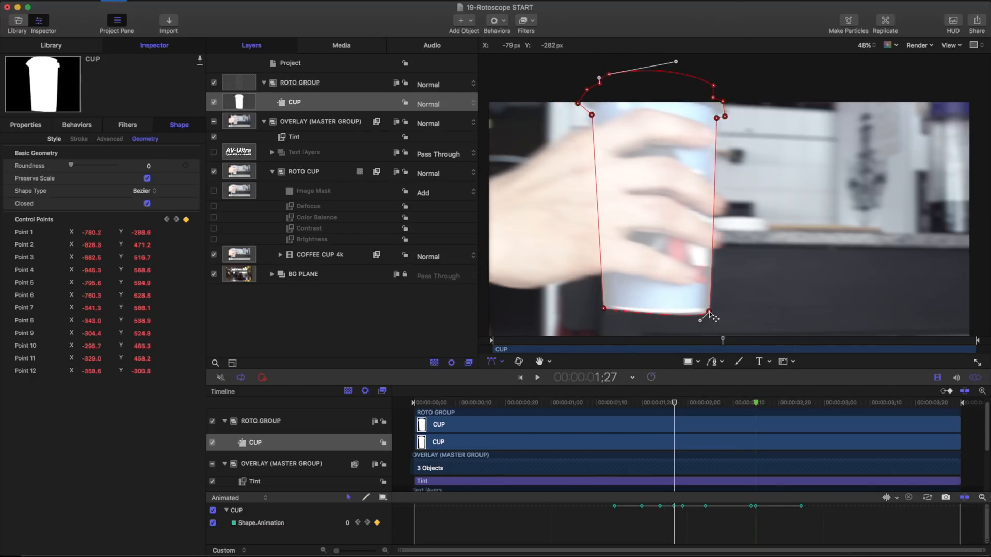
left_click(697, 403)
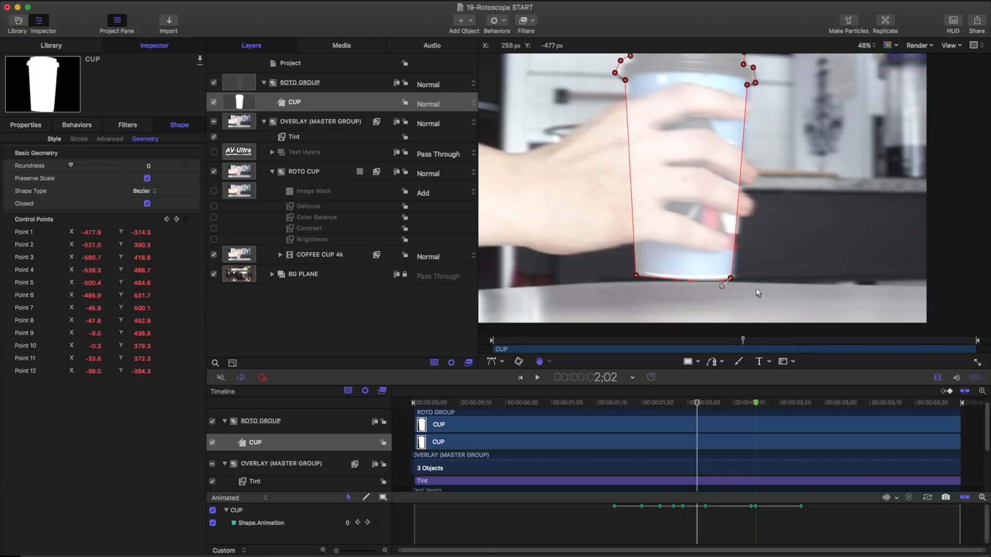
left_click_drag(728, 277, 733, 283)
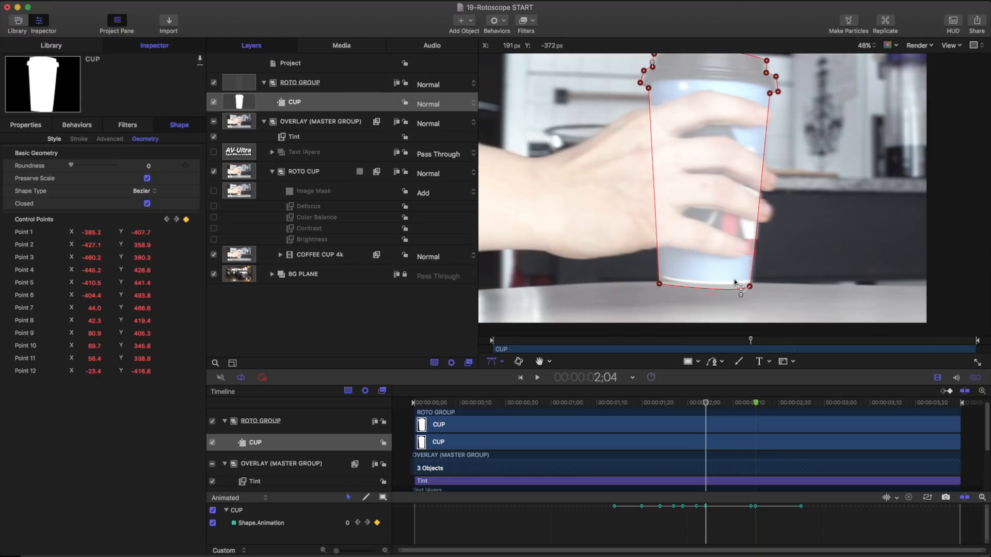
mouse_move(655, 291)
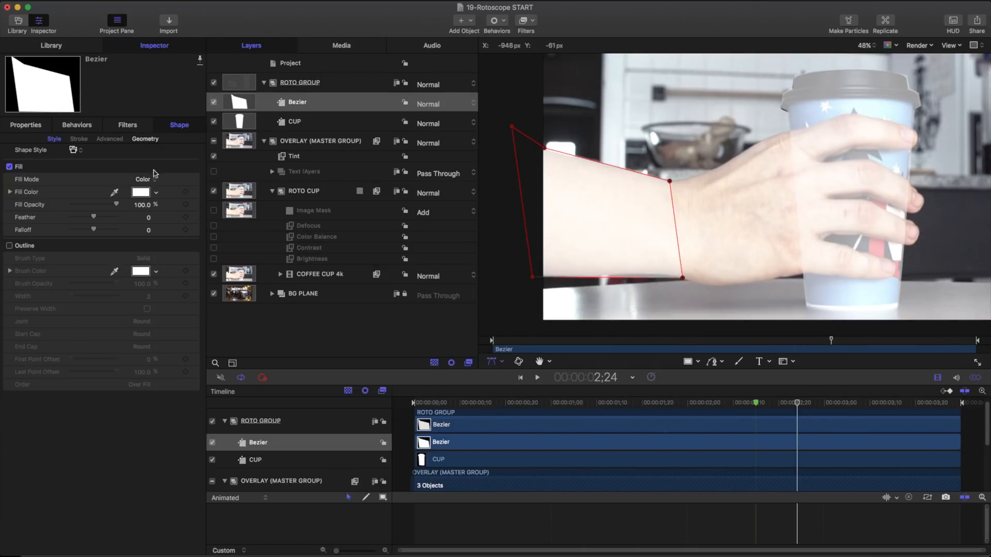
Give the new forearm Bezier shape a green fill color.
left_click(140, 192)
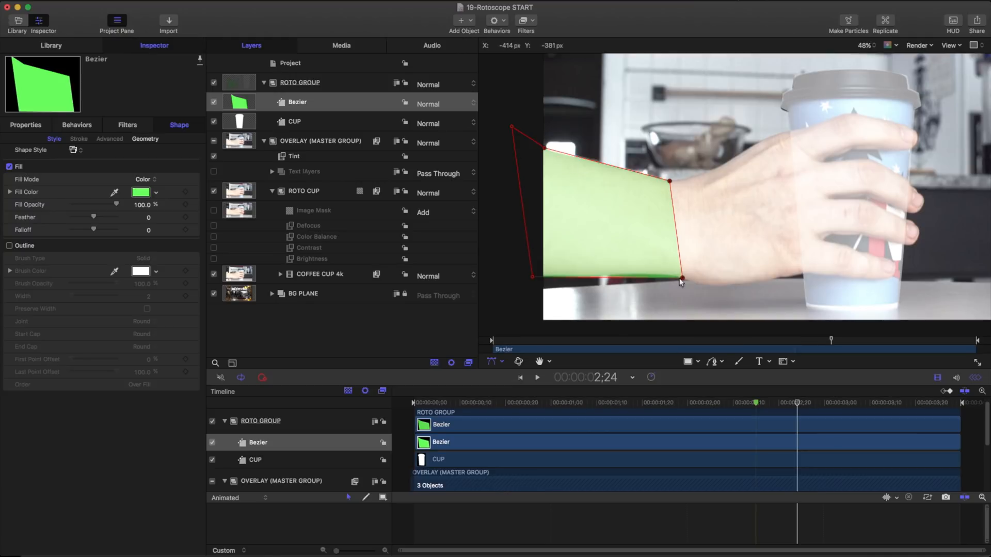
mouse_move(900, 285)
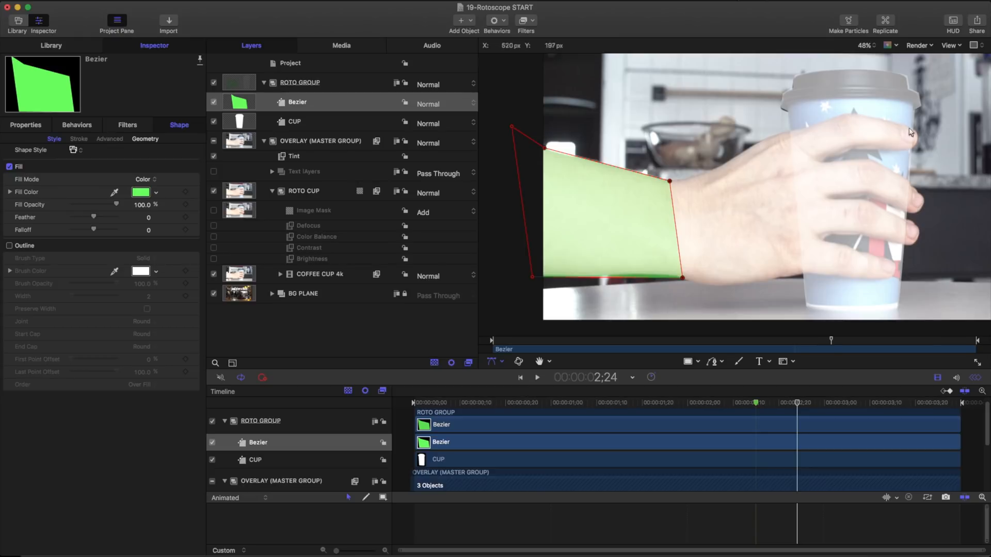
mouse_move(918, 229)
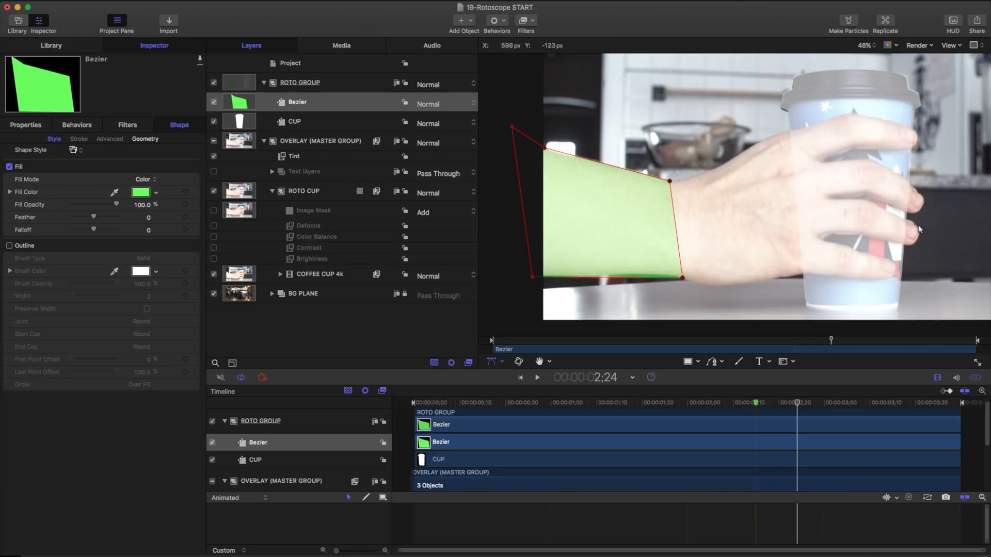
mouse_move(752, 279)
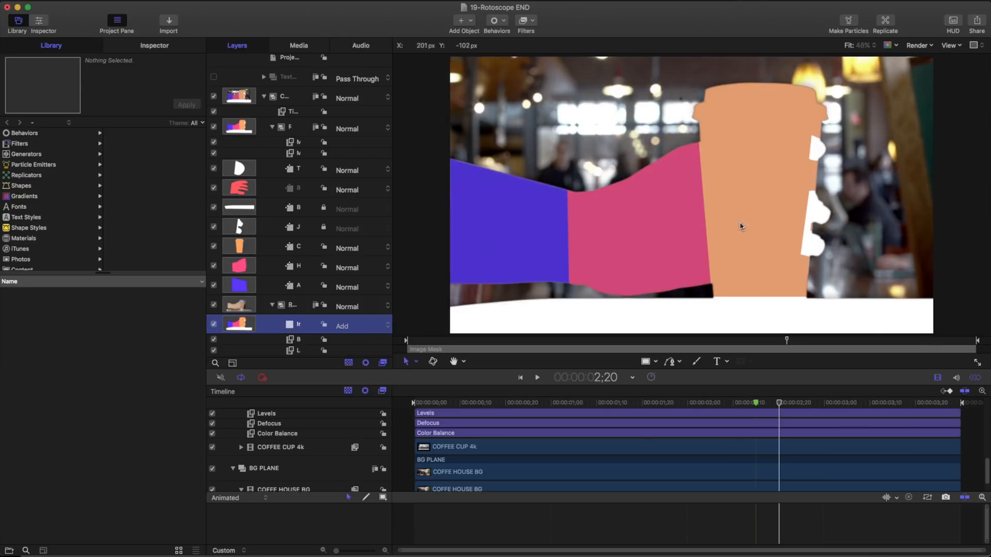
mouse_move(706, 227)
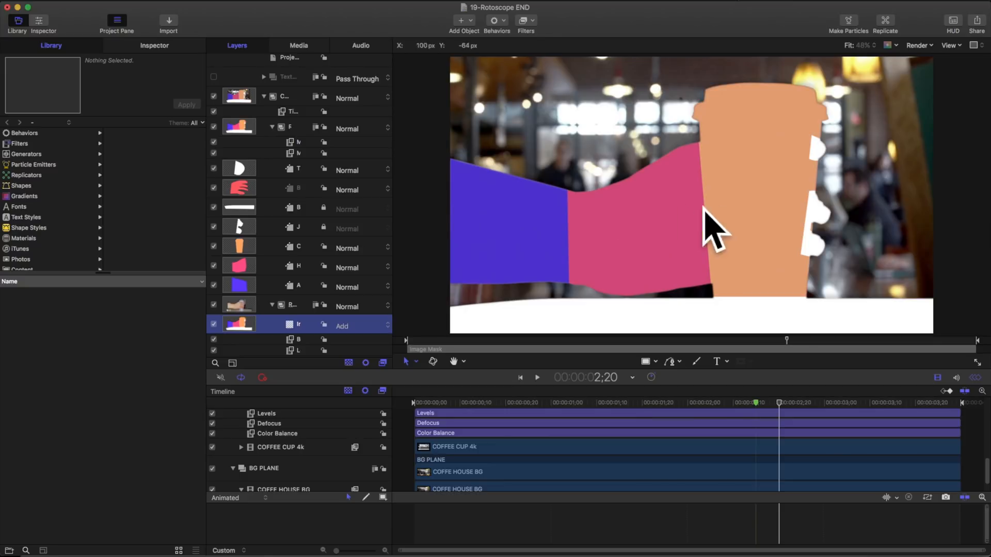
mouse_move(811, 148)
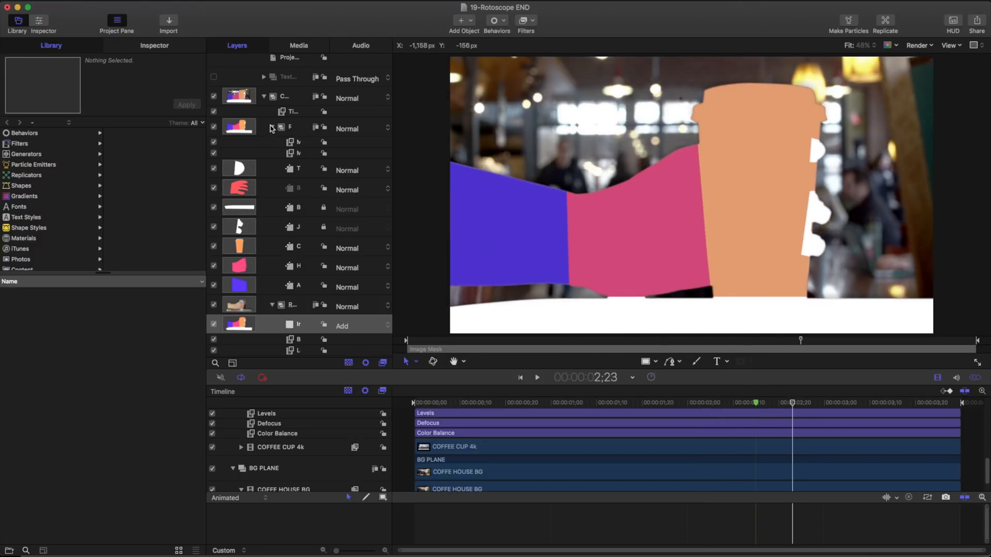
Collapse the layer group and magnify the canvas on the arm shape's top edge.
left_click(272, 133)
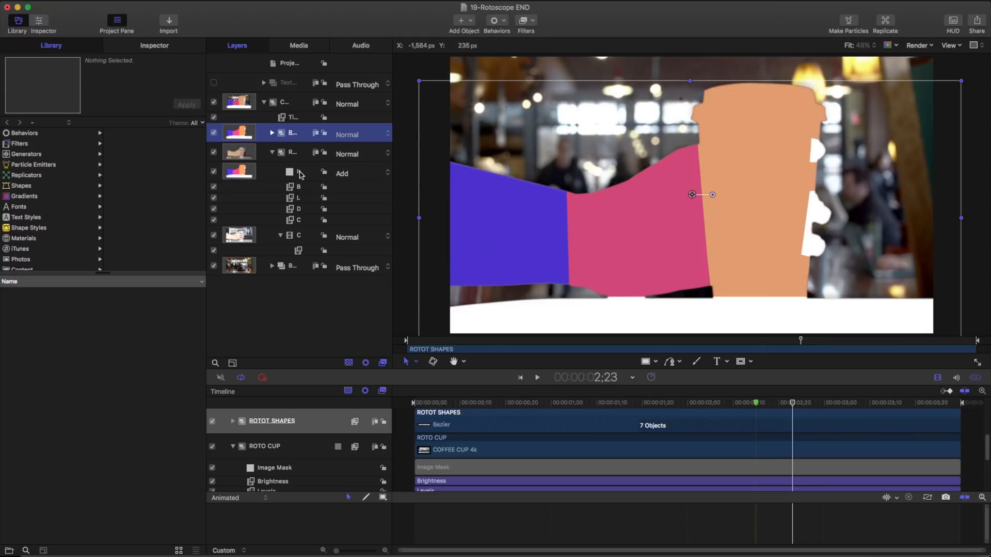
left_click(213, 468)
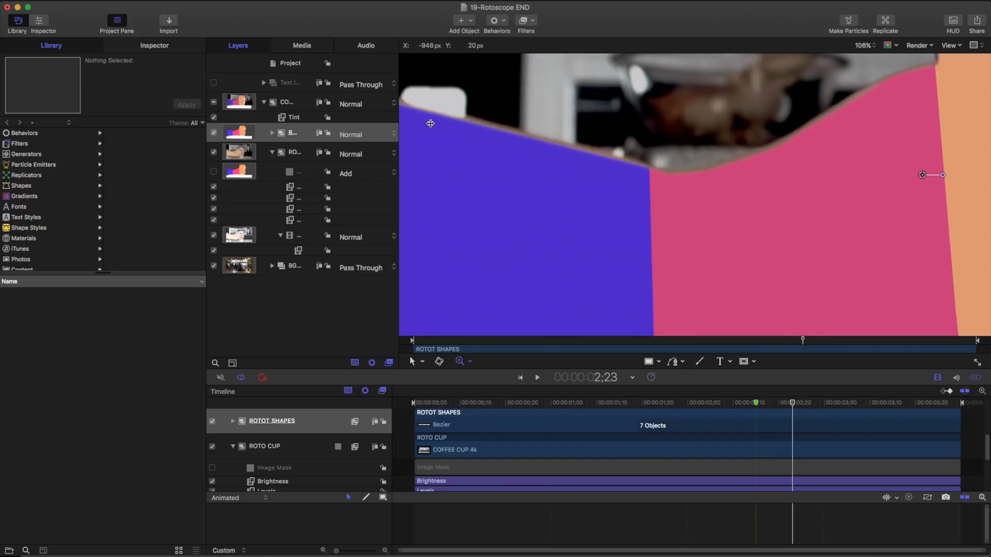
Retune Matte Magic on ROTOT SHAPES to Shrink about 2.31 and Feather 24.
left_click(272, 132)
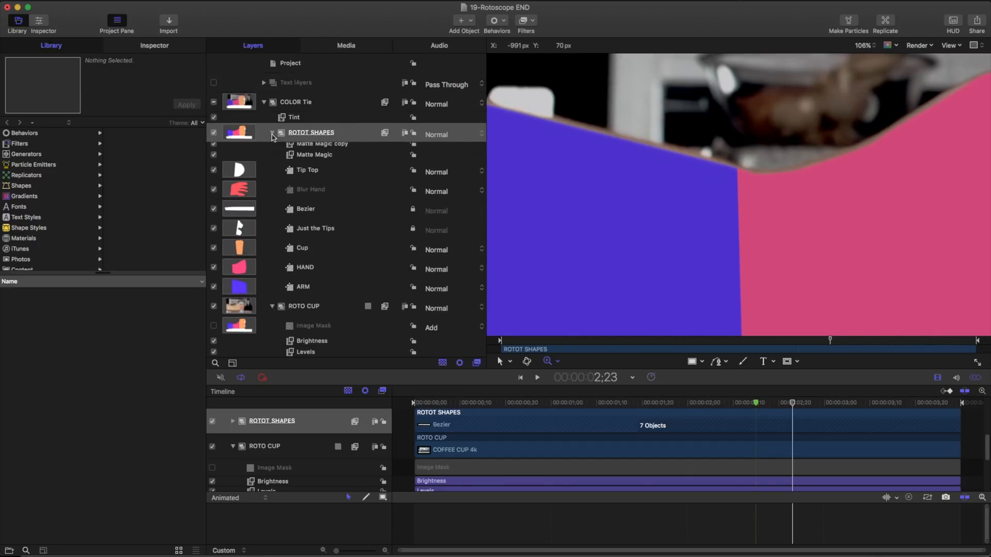
left_click(322, 148)
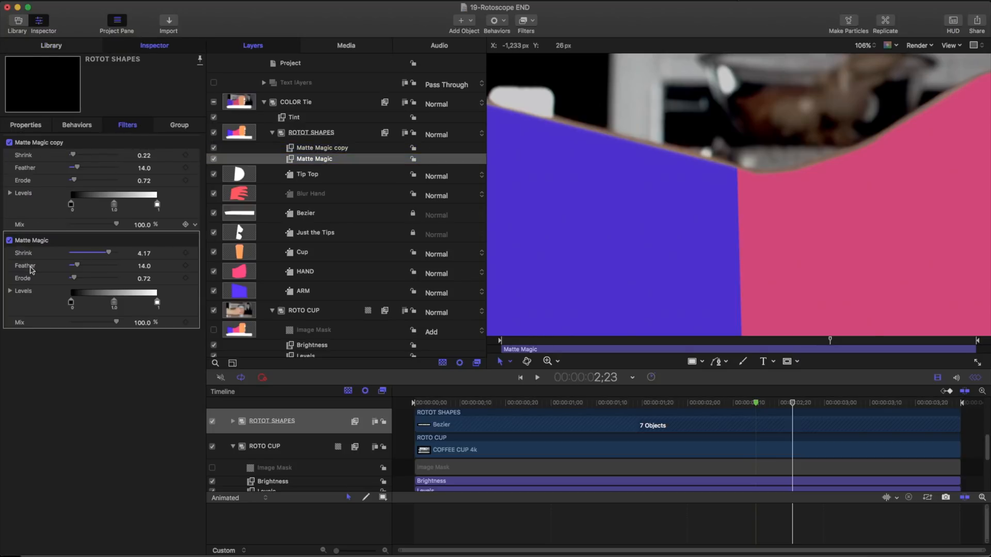
left_click_drag(108, 253, 75, 253)
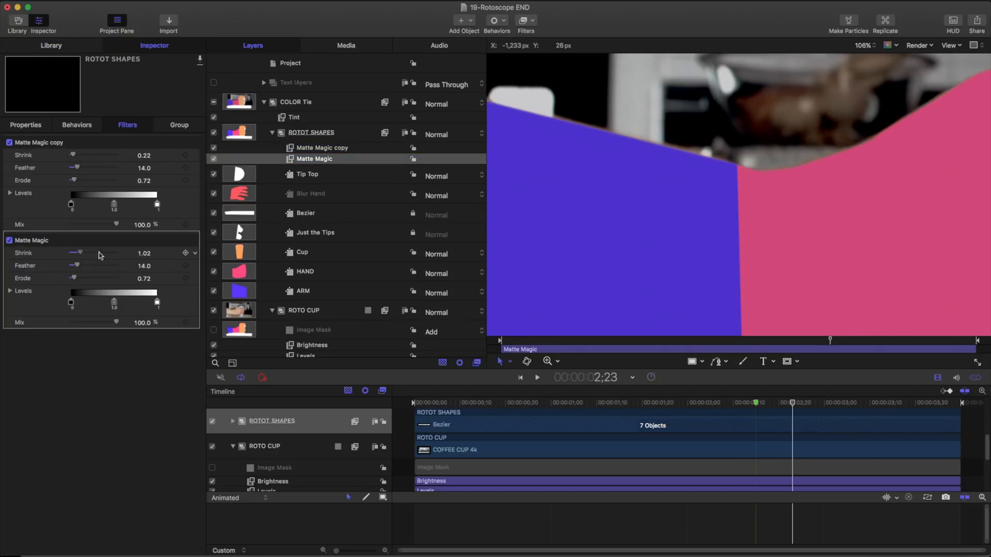
left_click_drag(76, 254, 84, 253)
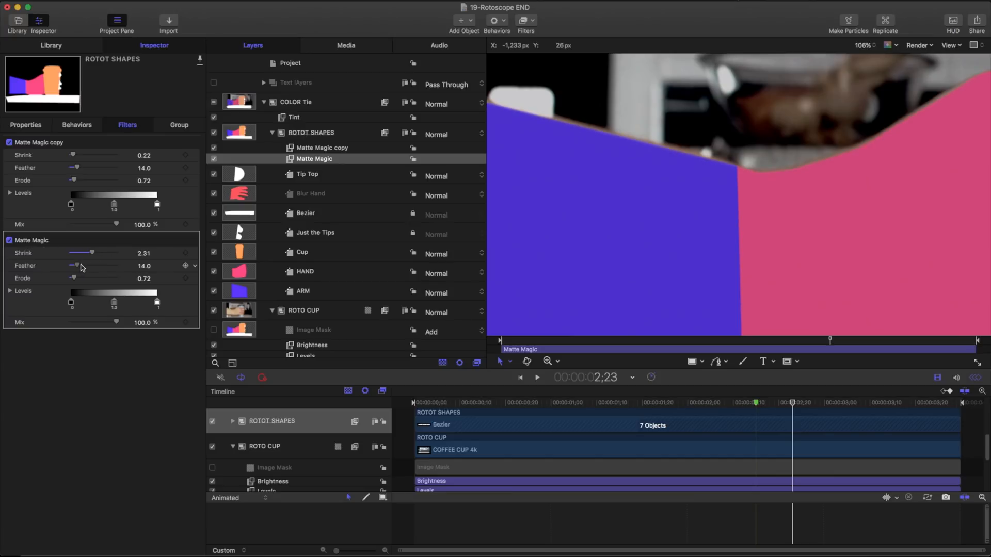
left_click_drag(73, 265, 81, 265)
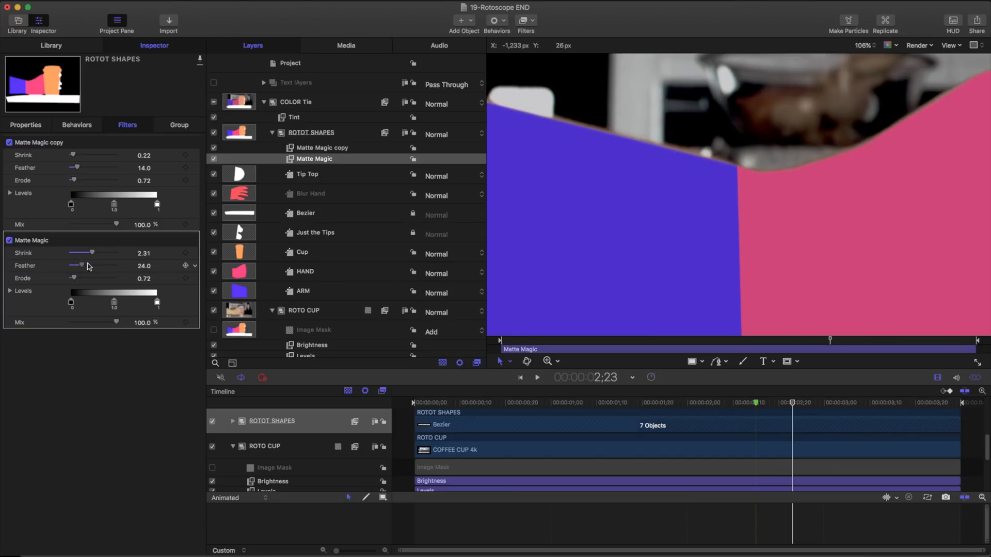
left_click_drag(81, 265, 108, 266)
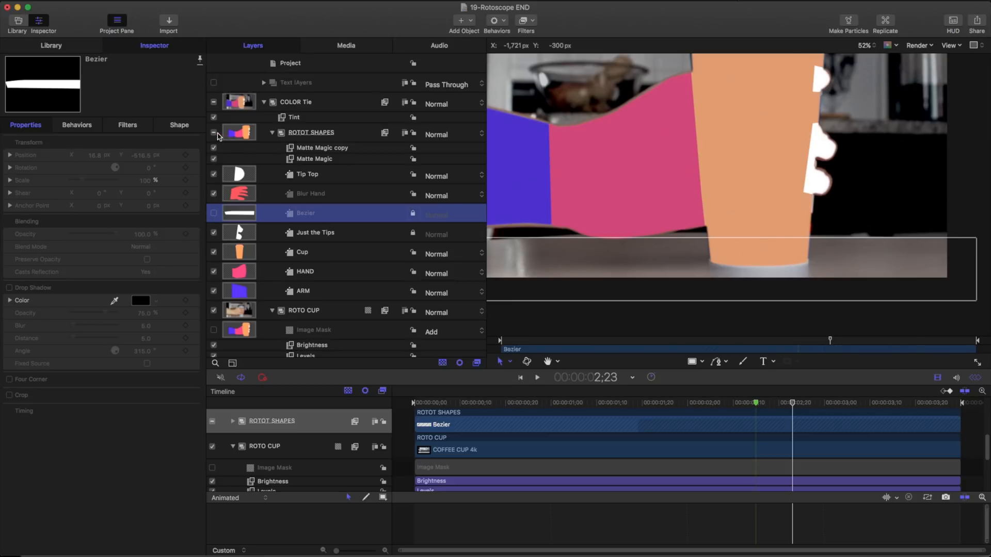
Deactivate the ROTOT SHAPES group so the masked hand and cup show over the café.
left_click(212, 132)
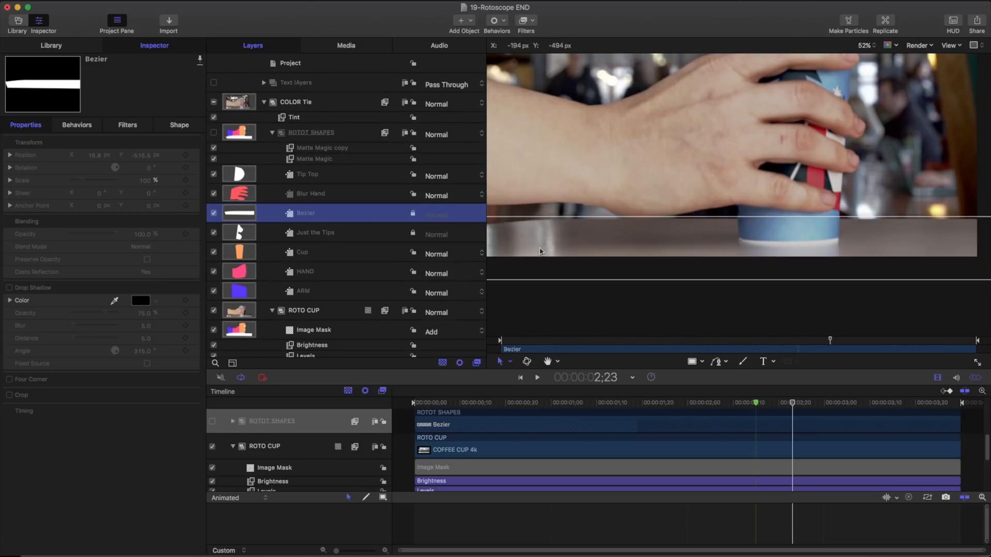
mouse_move(925, 233)
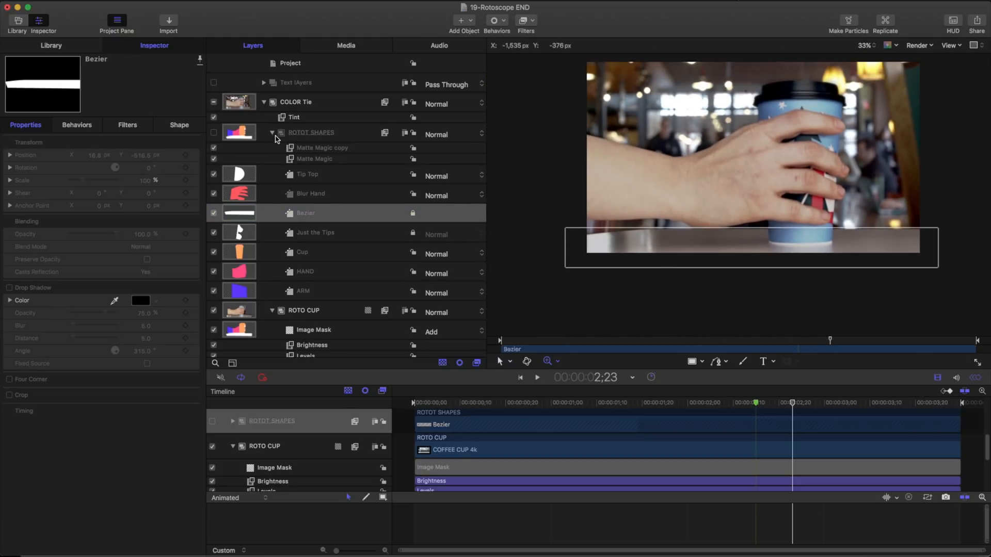
Re-enable the ROTO CUP color-correction filters and scrub to preview, returning near frame 2;28.
left_click(306, 213)
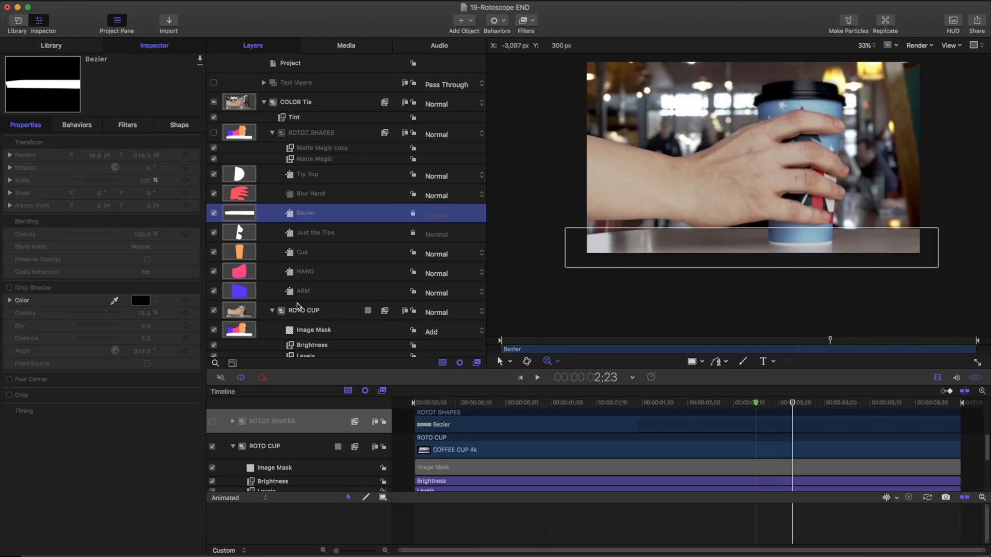
scroll("down", 3)
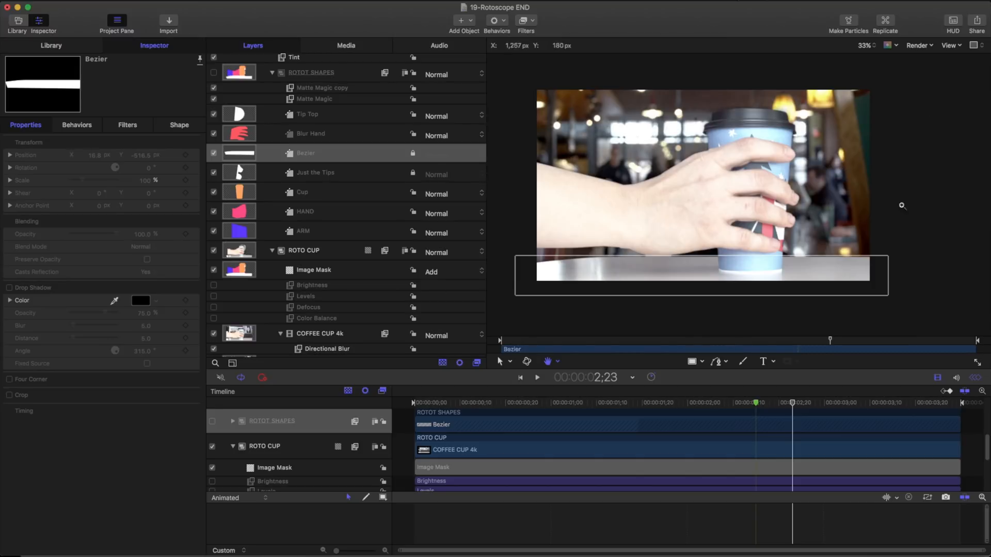
mouse_move(834, 236)
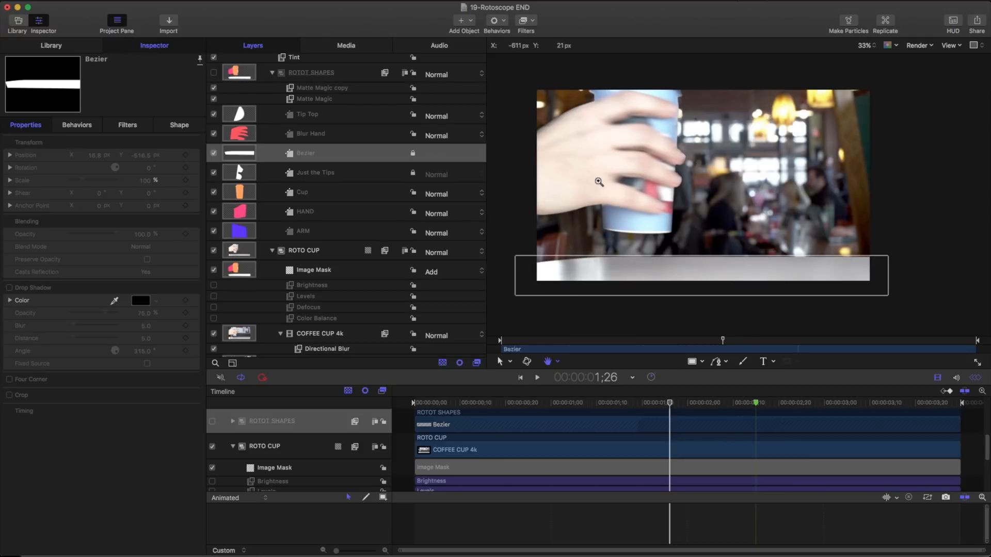
mouse_move(805, 161)
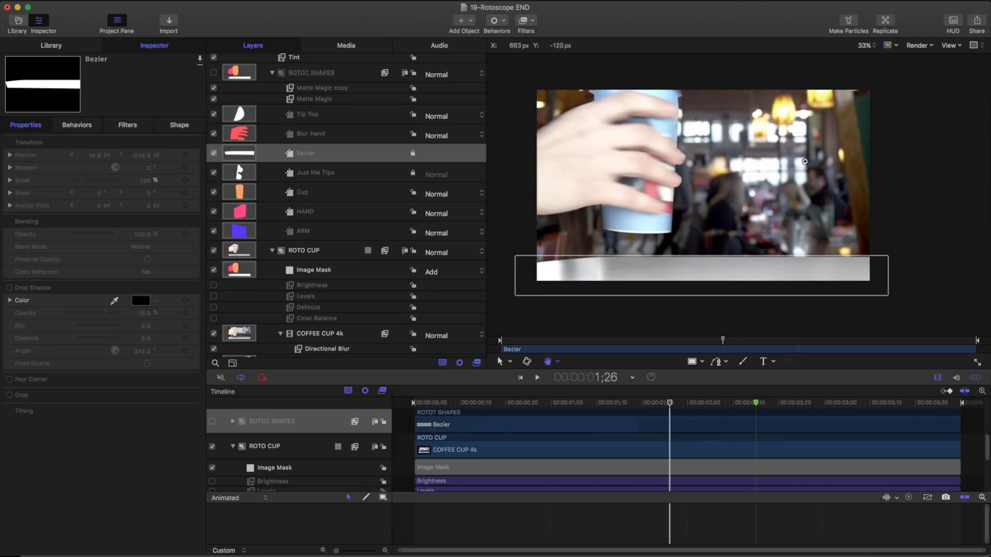
left_click(305, 153)
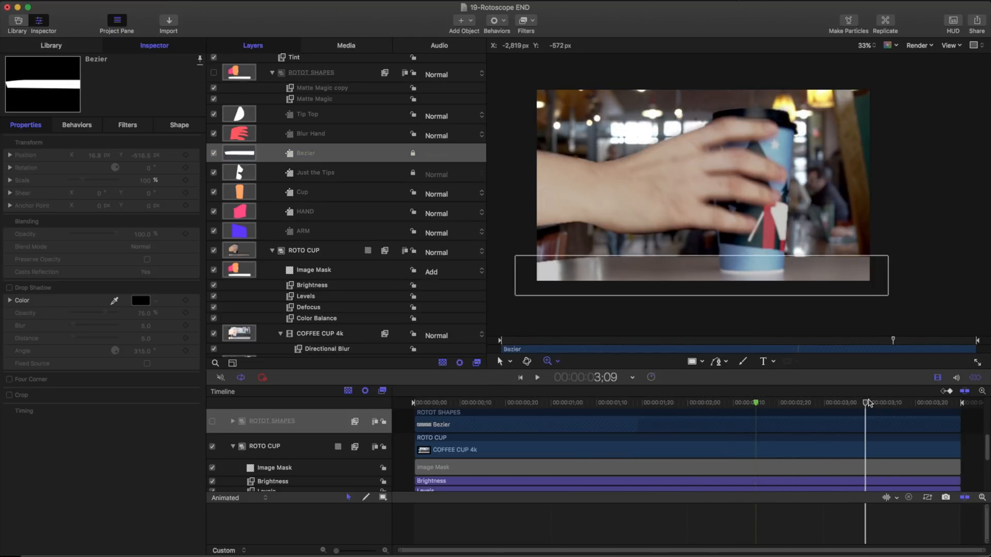
left_click_drag(866, 402, 816, 403)
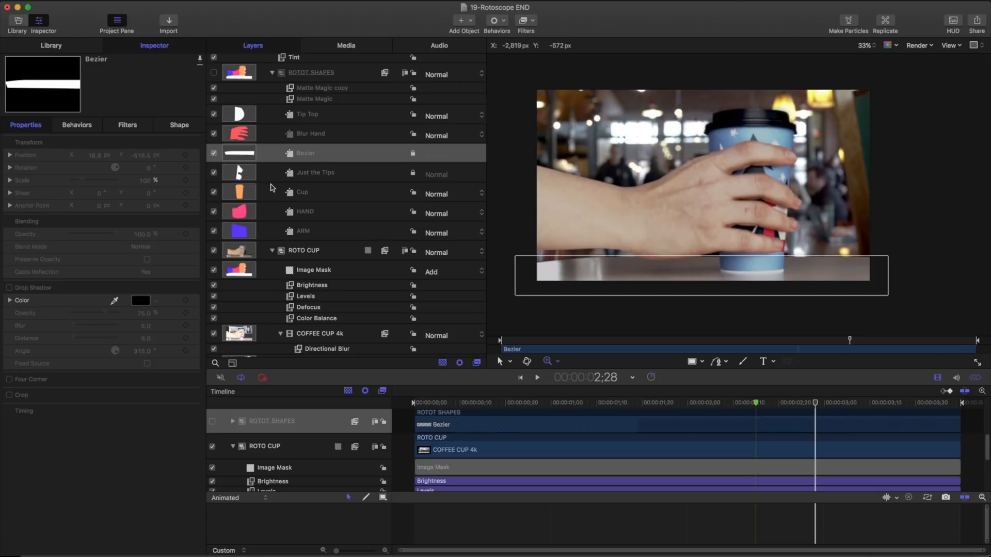
left_click(311, 72)
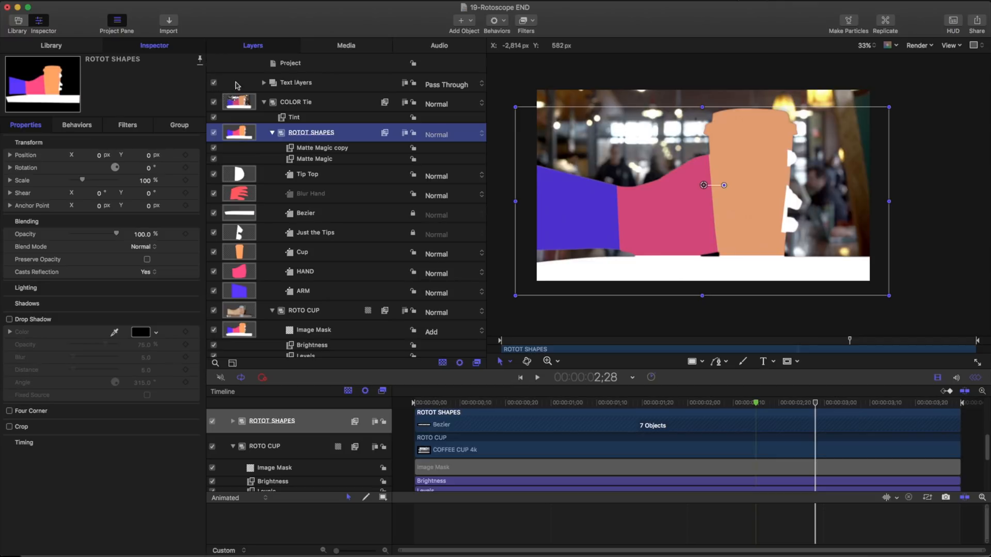
Expand the Text layers group and jump to early frames showing the AV-Ultra title.
left_click(271, 83)
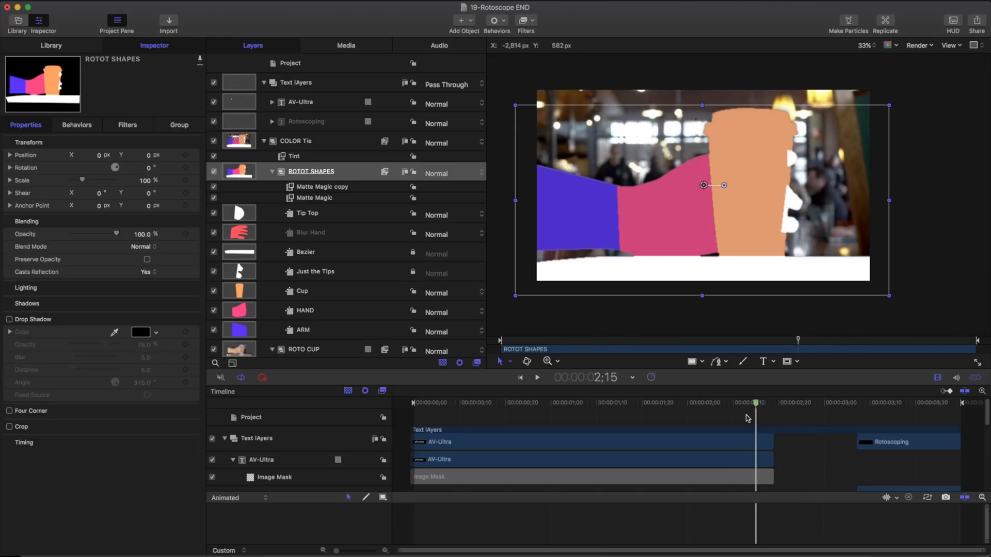
left_click(514, 402)
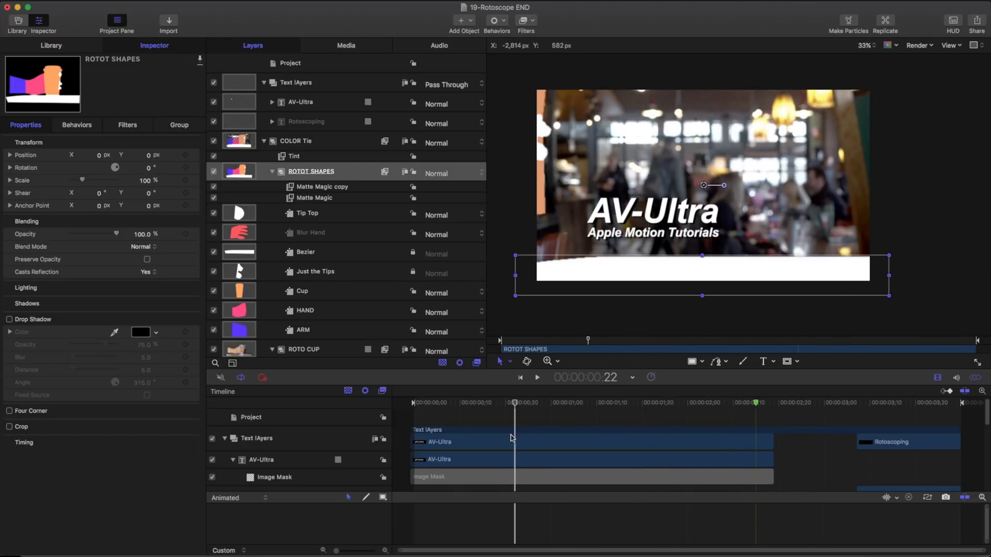
left_click(760, 402)
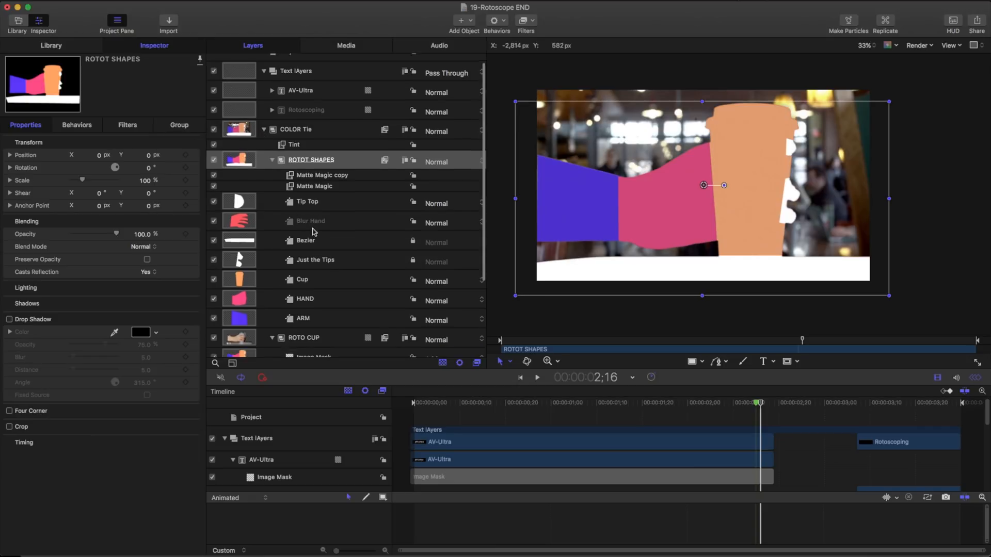
Deactivate the ROTOT SHAPES group again to reveal the final masked hand and cup.
scroll("down", 3)
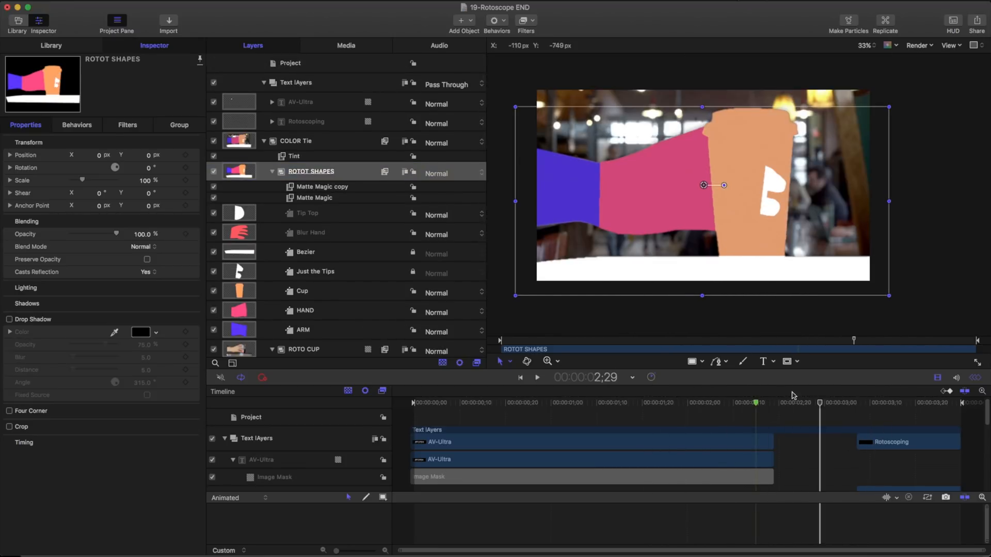
left_click(213, 171)
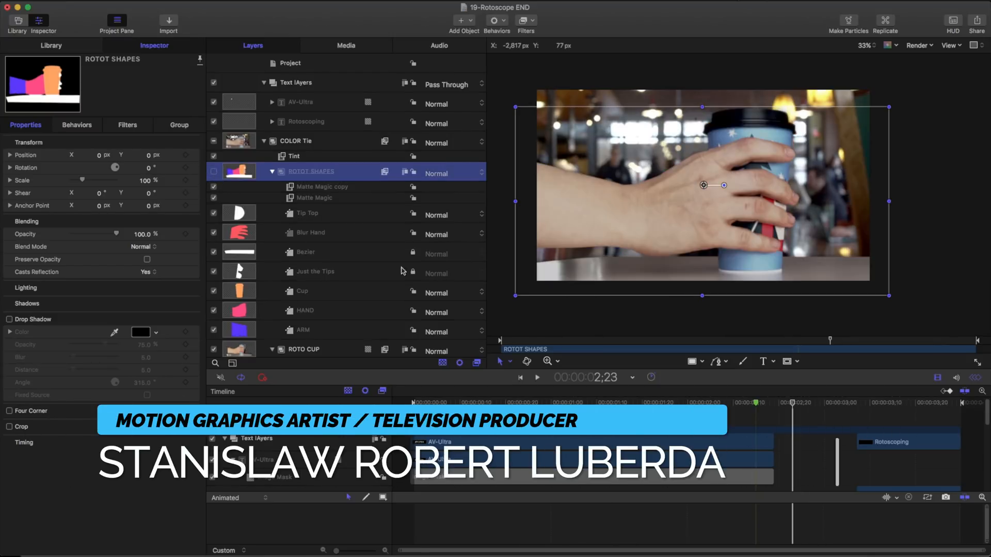